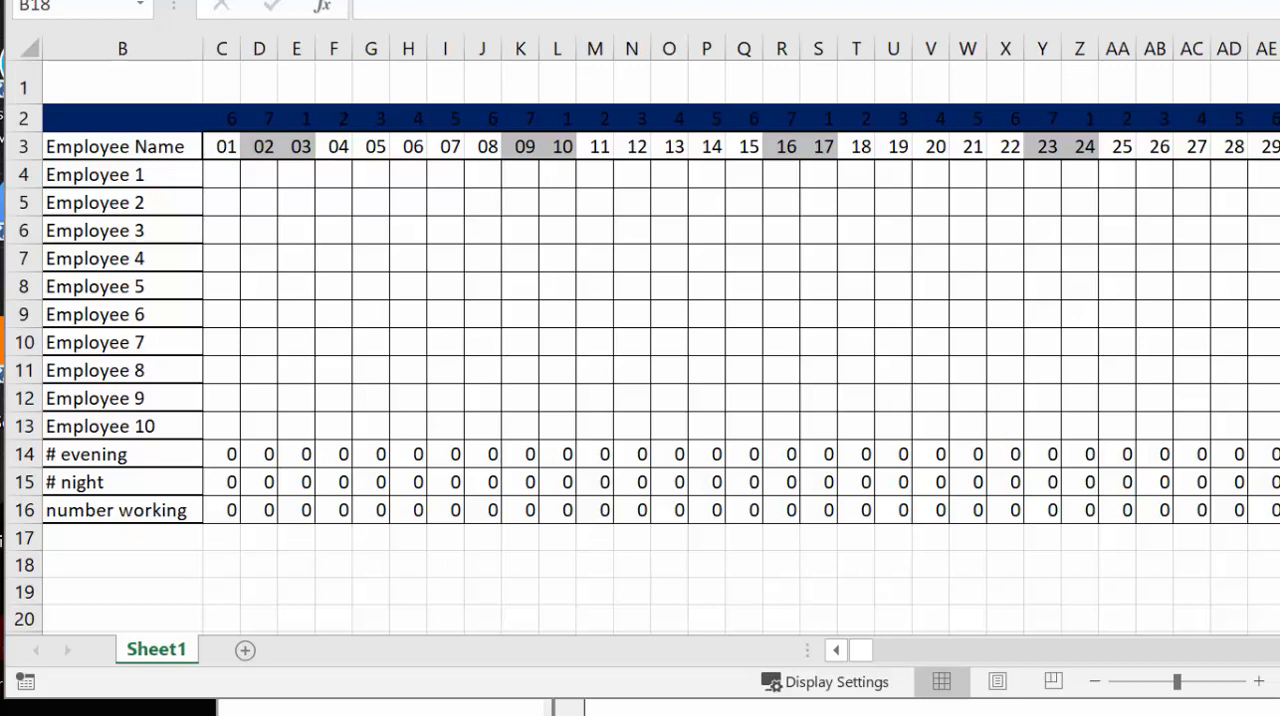
{"action": "mouse_move", "coordinate": [300, 698]}
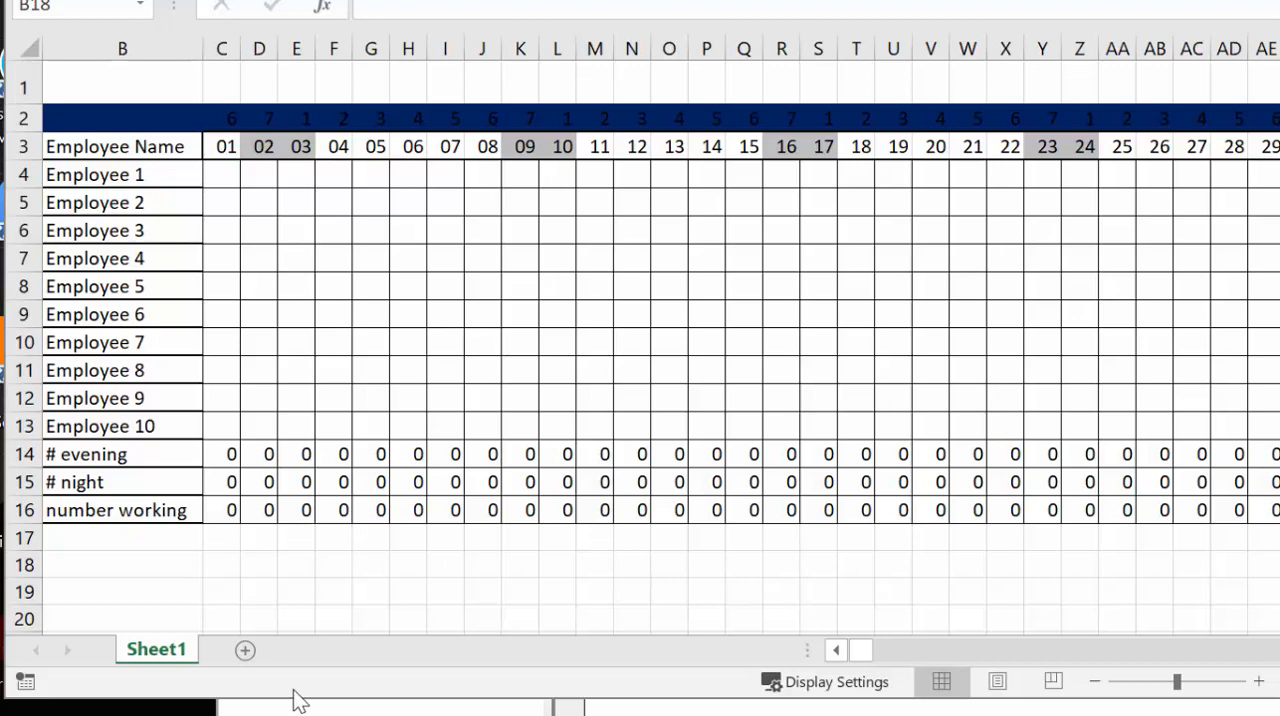
{"action": "mouse_move", "coordinate": [399, 594]}
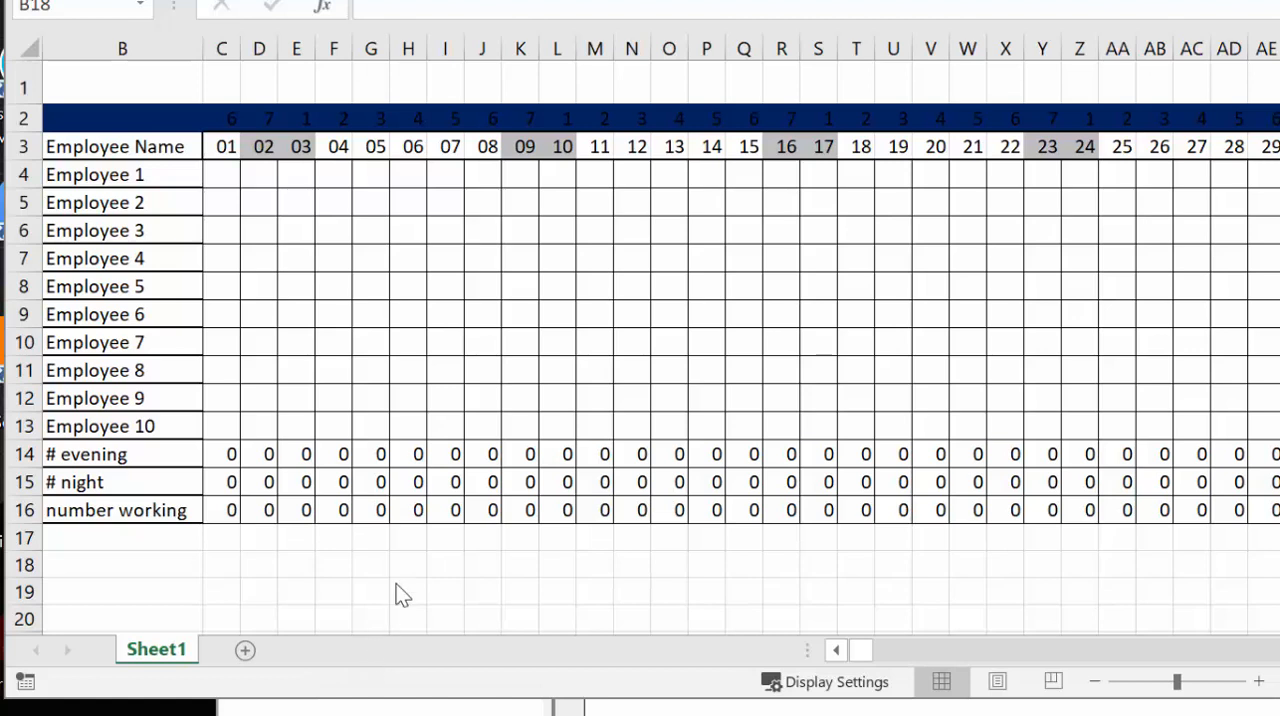
{"action": "mouse_move", "coordinate": [465, 405]}
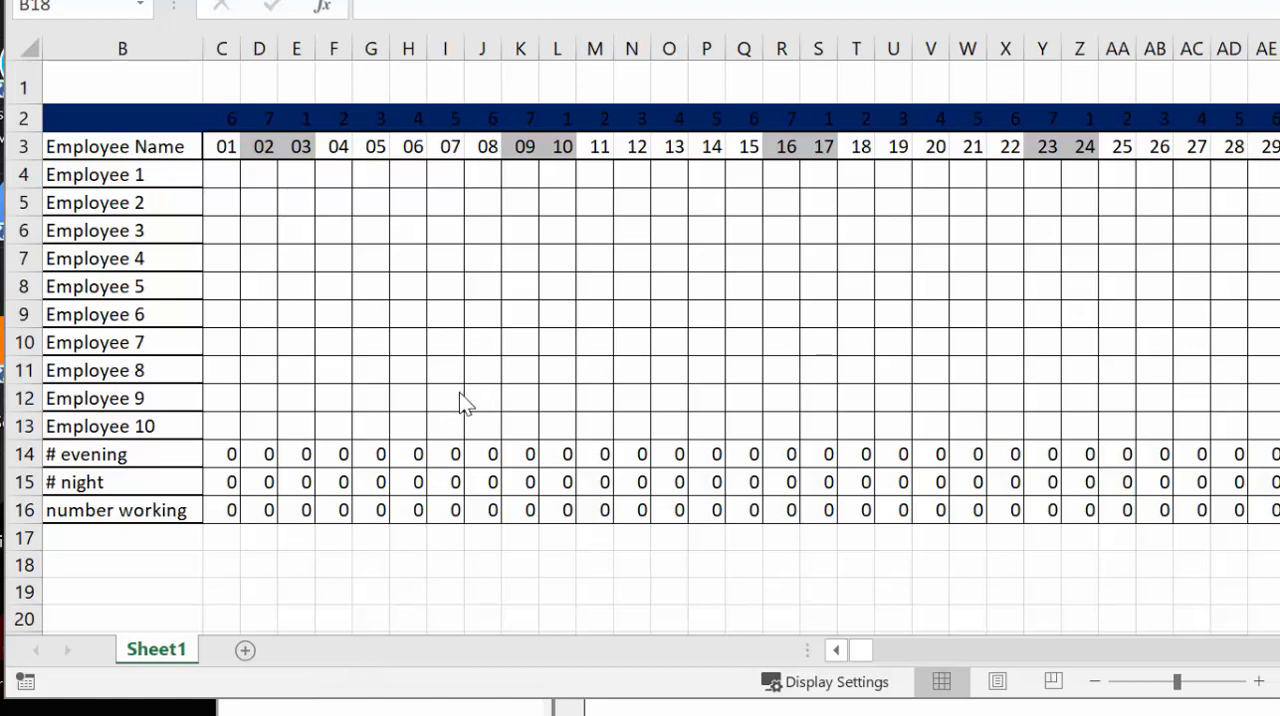
{"action": "mouse_move", "coordinate": [362, 265]}
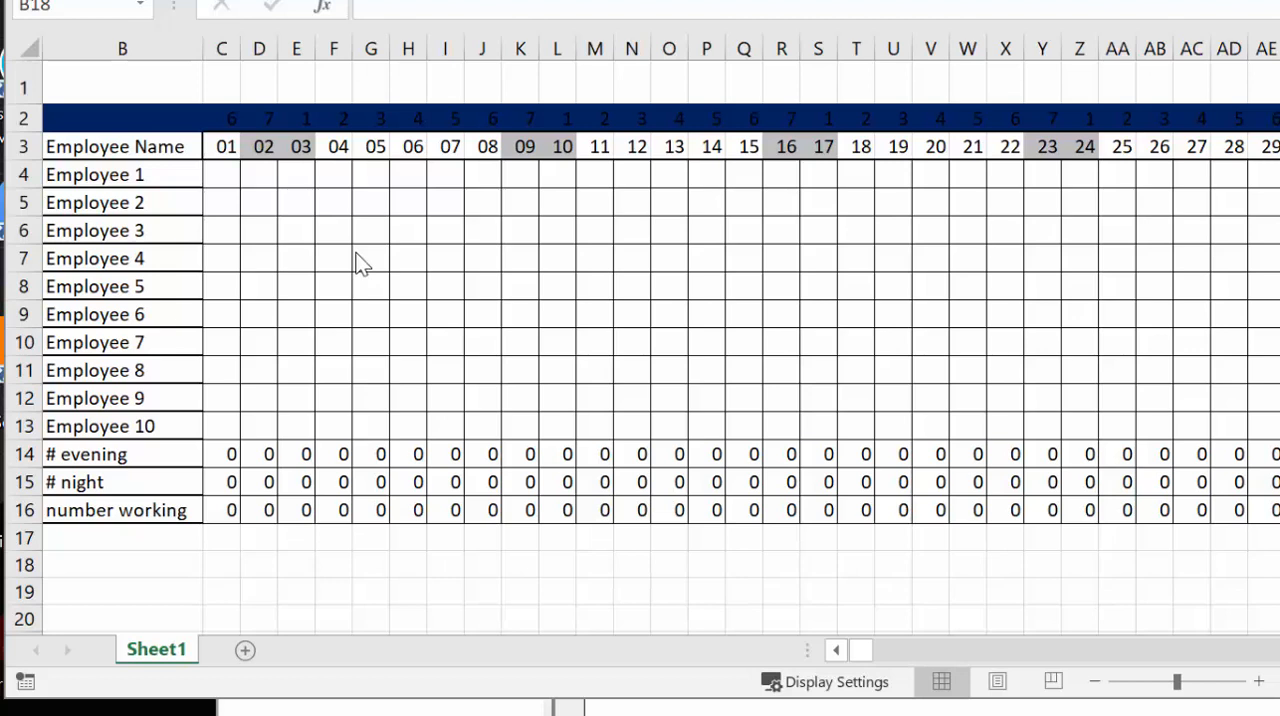
{"action": "mouse_move", "coordinate": [290, 197]}
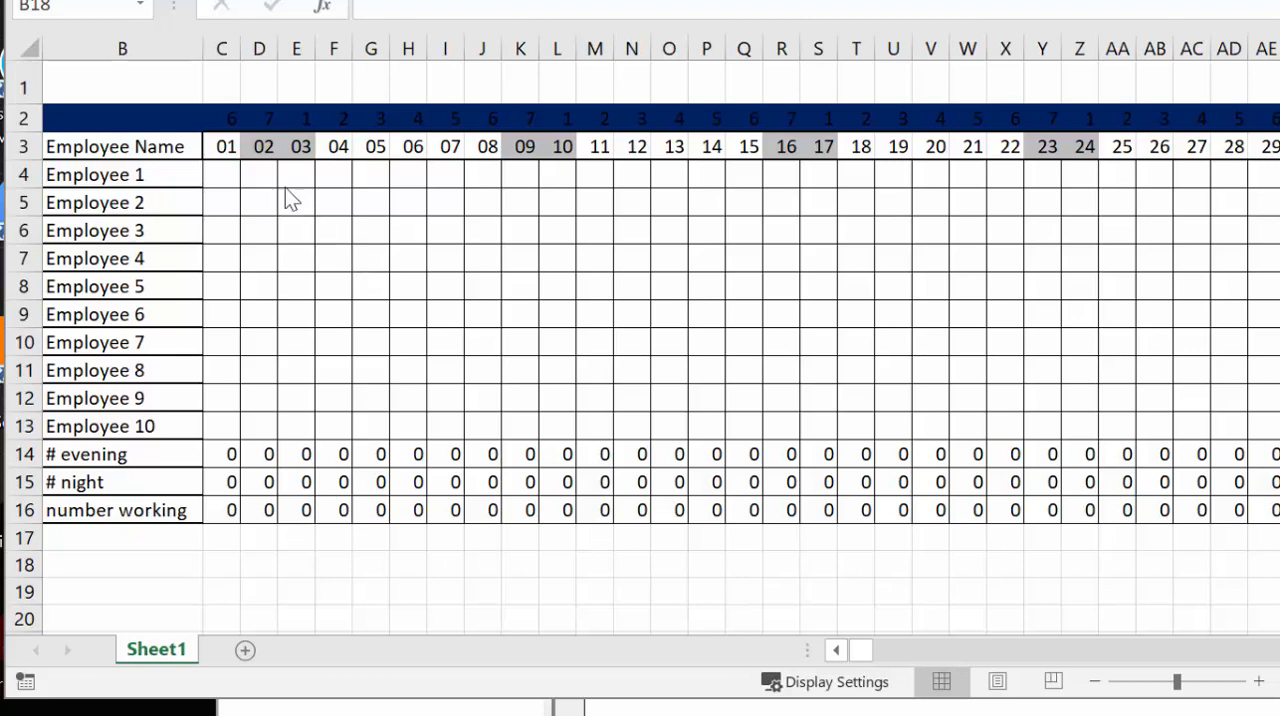
{"action": "mouse_move", "coordinate": [303, 183]}
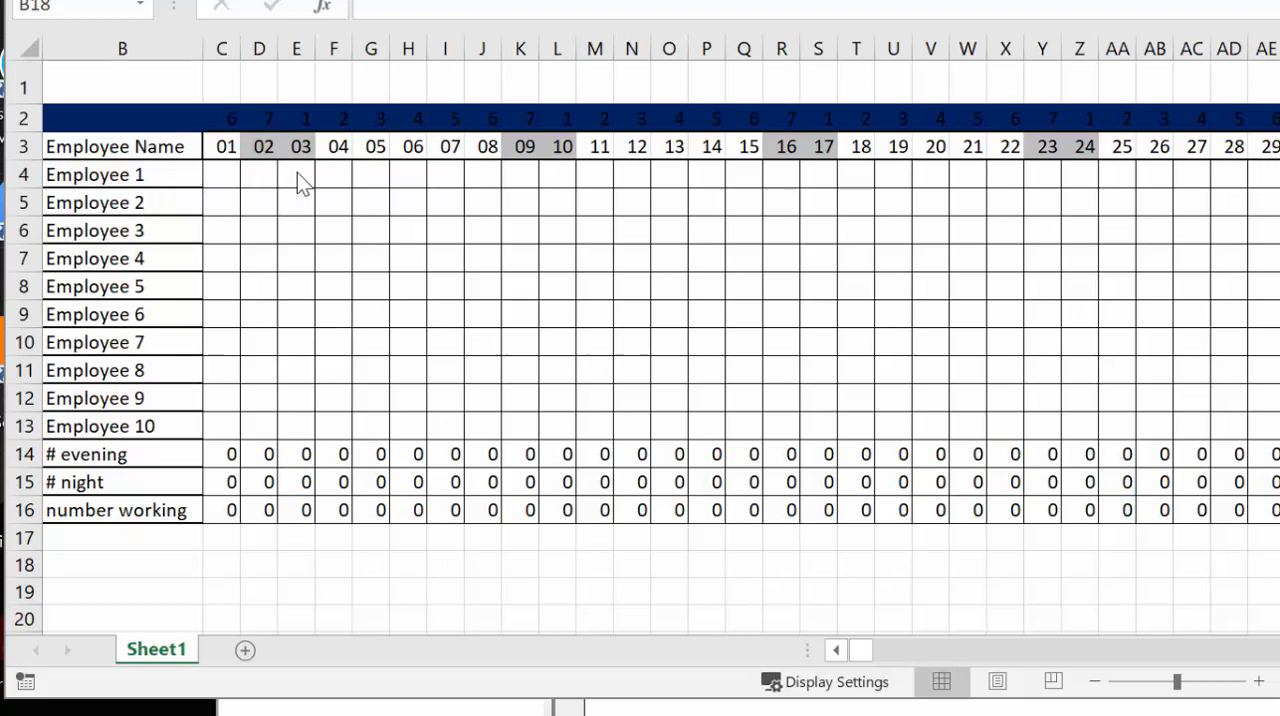
{"action": "mouse_move", "coordinate": [350, 193]}
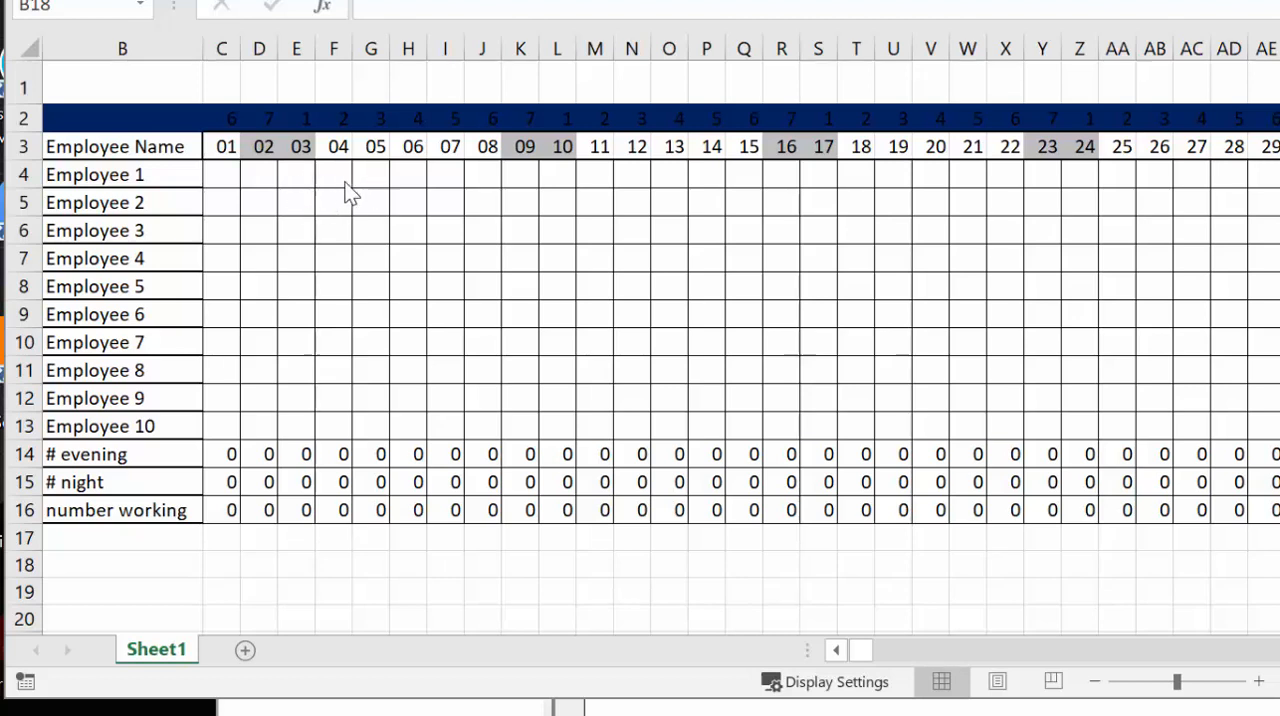
{"action": "mouse_move", "coordinate": [518, 195]}
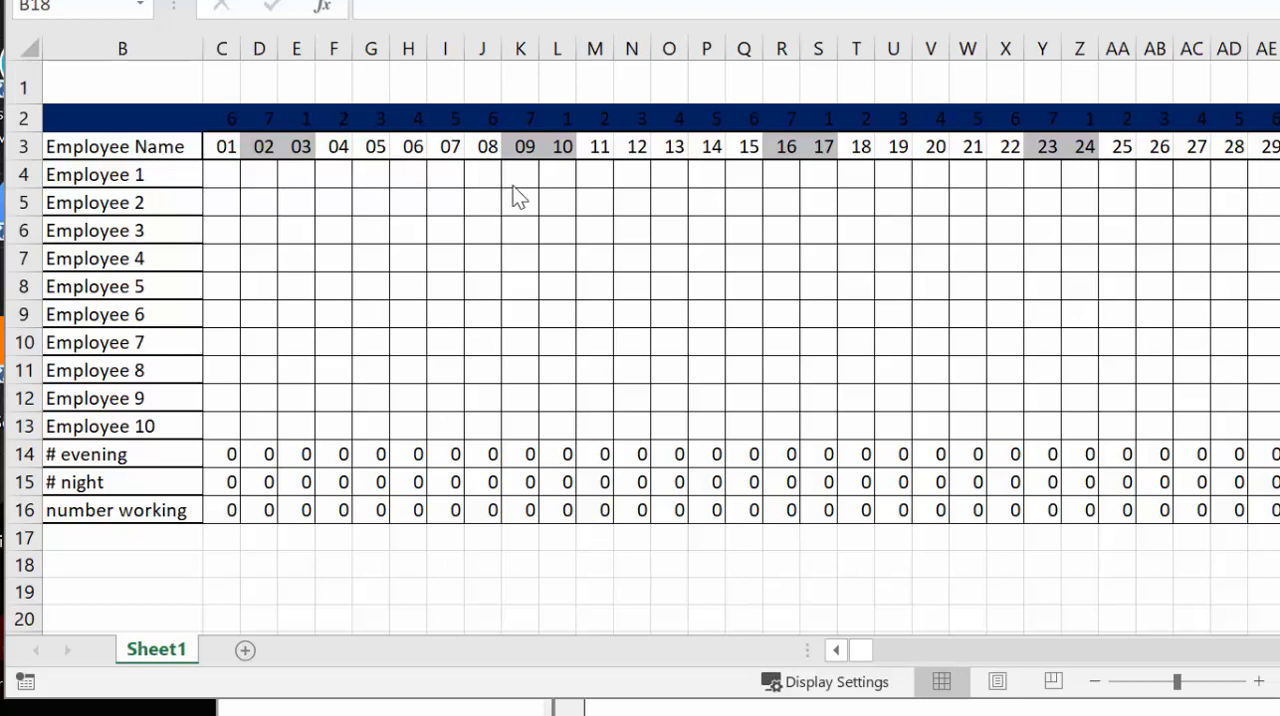
{"action": "mouse_move", "coordinate": [452, 244]}
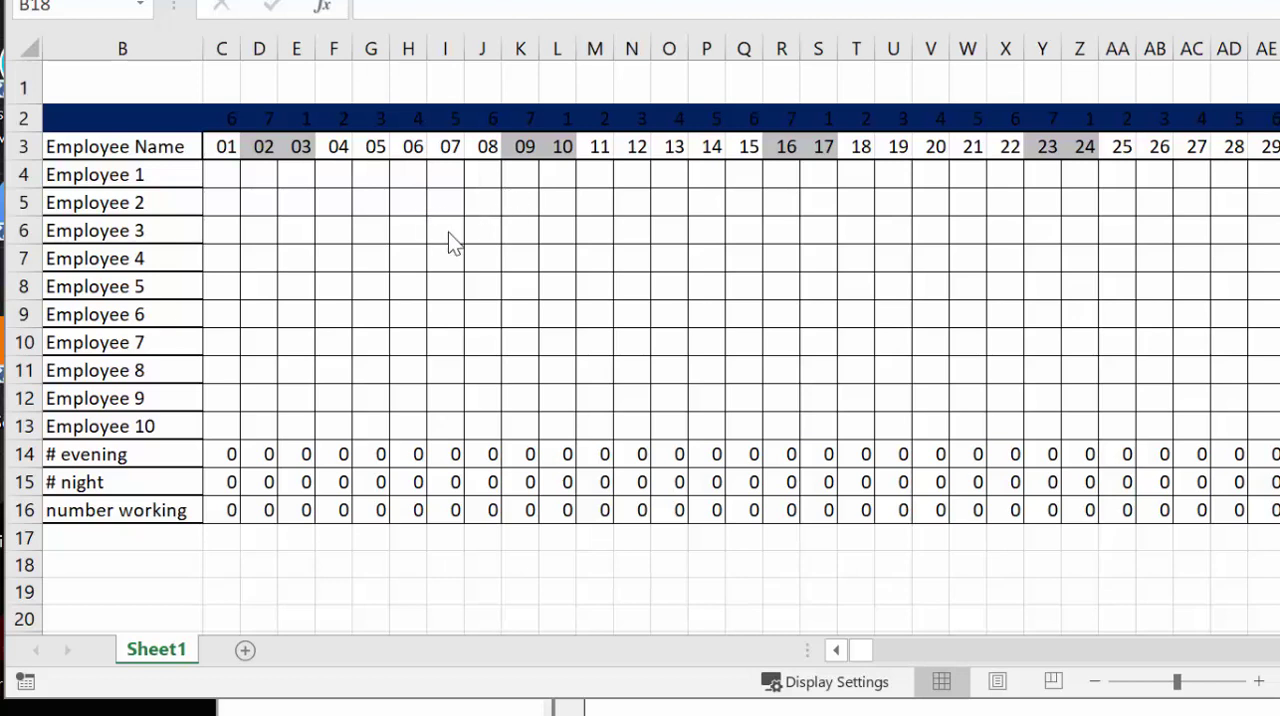
{"action": "mouse_move", "coordinate": [261, 200]}
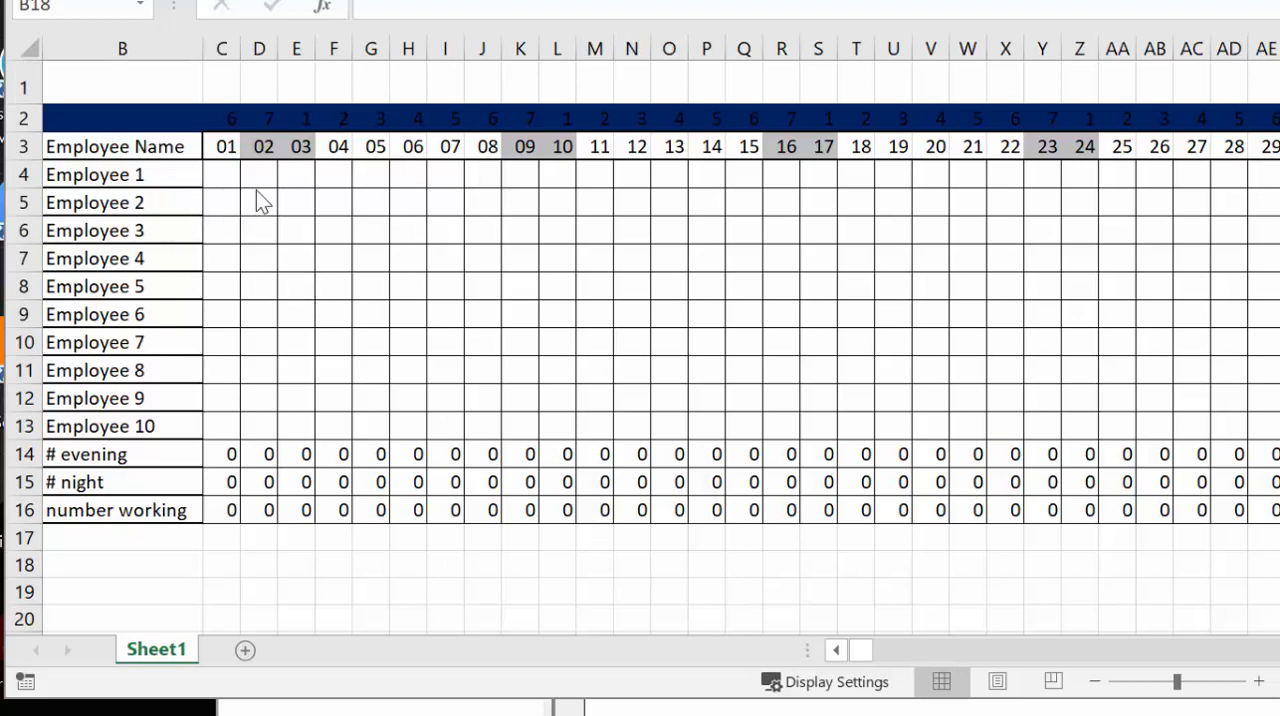
{"action": "mouse_move", "coordinate": [475, 247]}
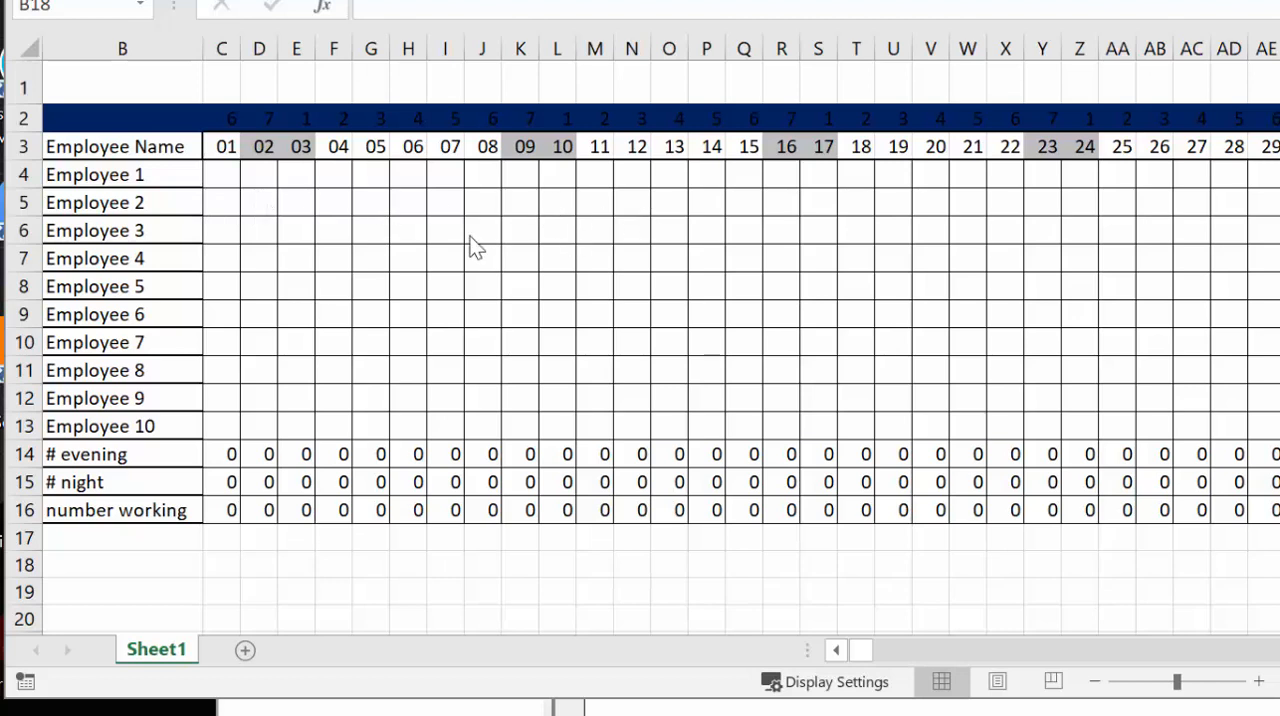
{"action": "mouse_move", "coordinate": [462, 210]}
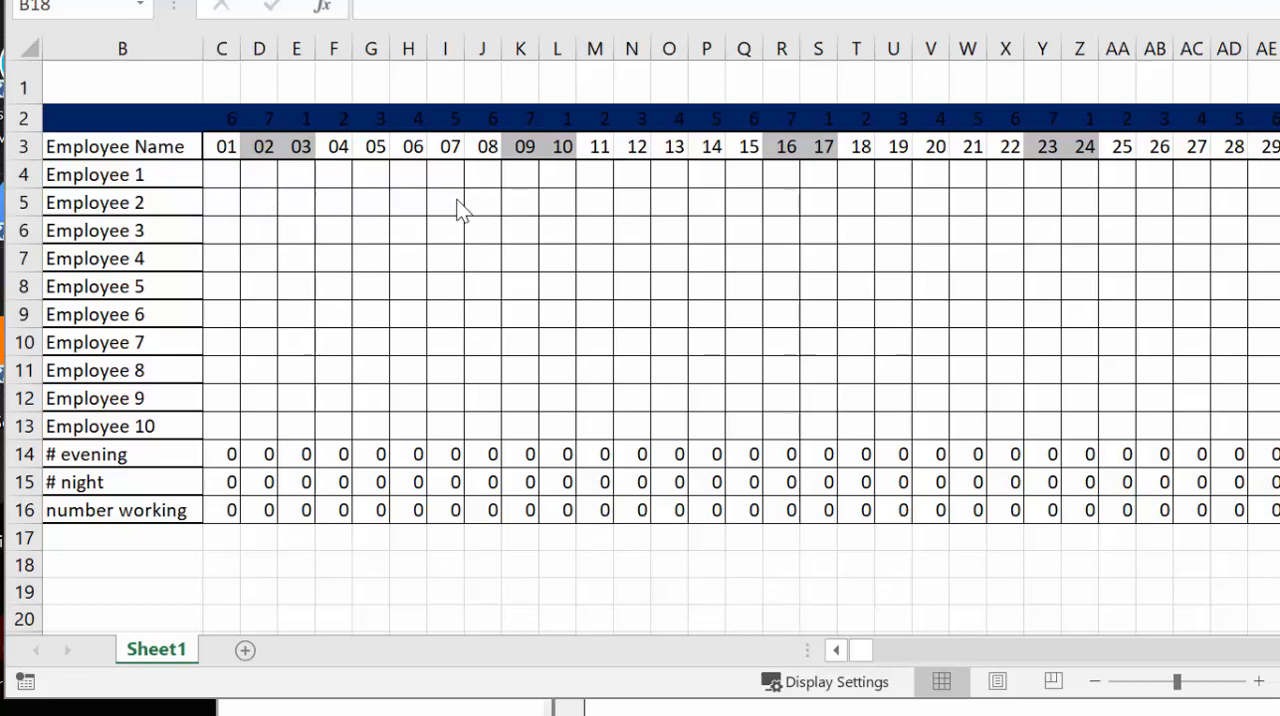
{"action": "mouse_move", "coordinate": [427, 216]}
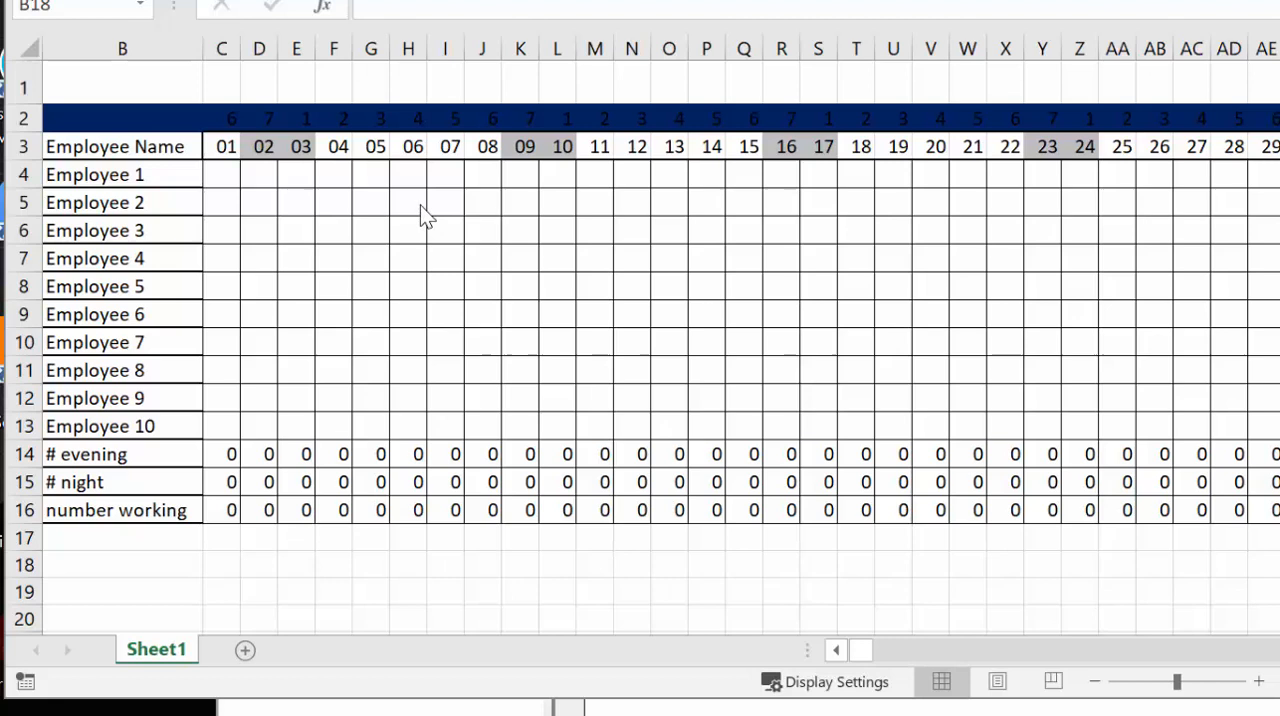
{"action": "mouse_move", "coordinate": [555, 278]}
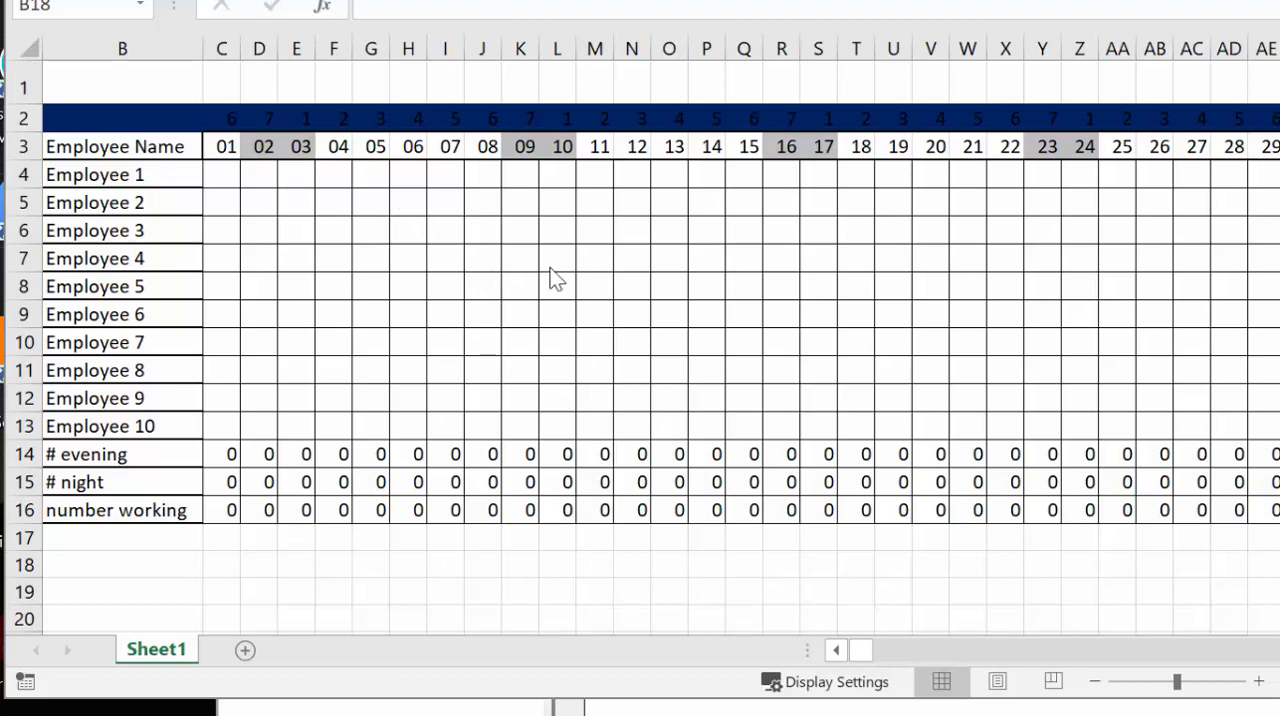
{"action": "mouse_move", "coordinate": [665, 300]}
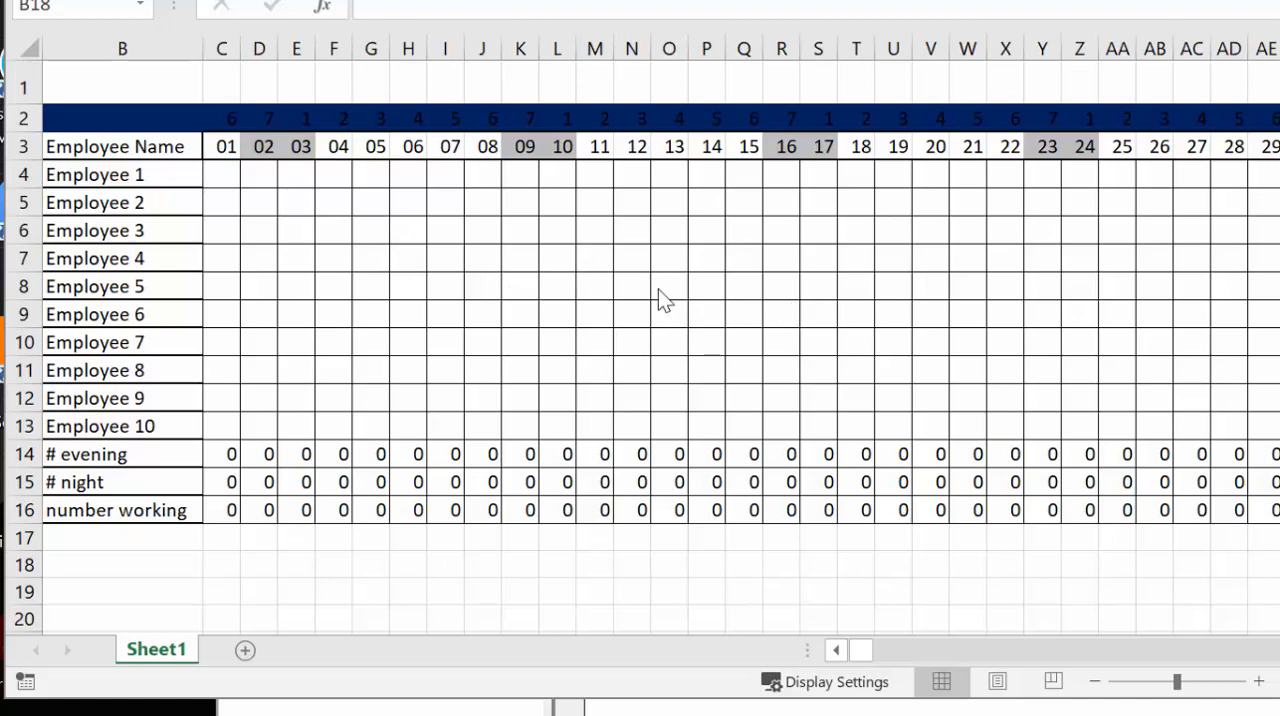
{"action": "mouse_move", "coordinate": [518, 232]}
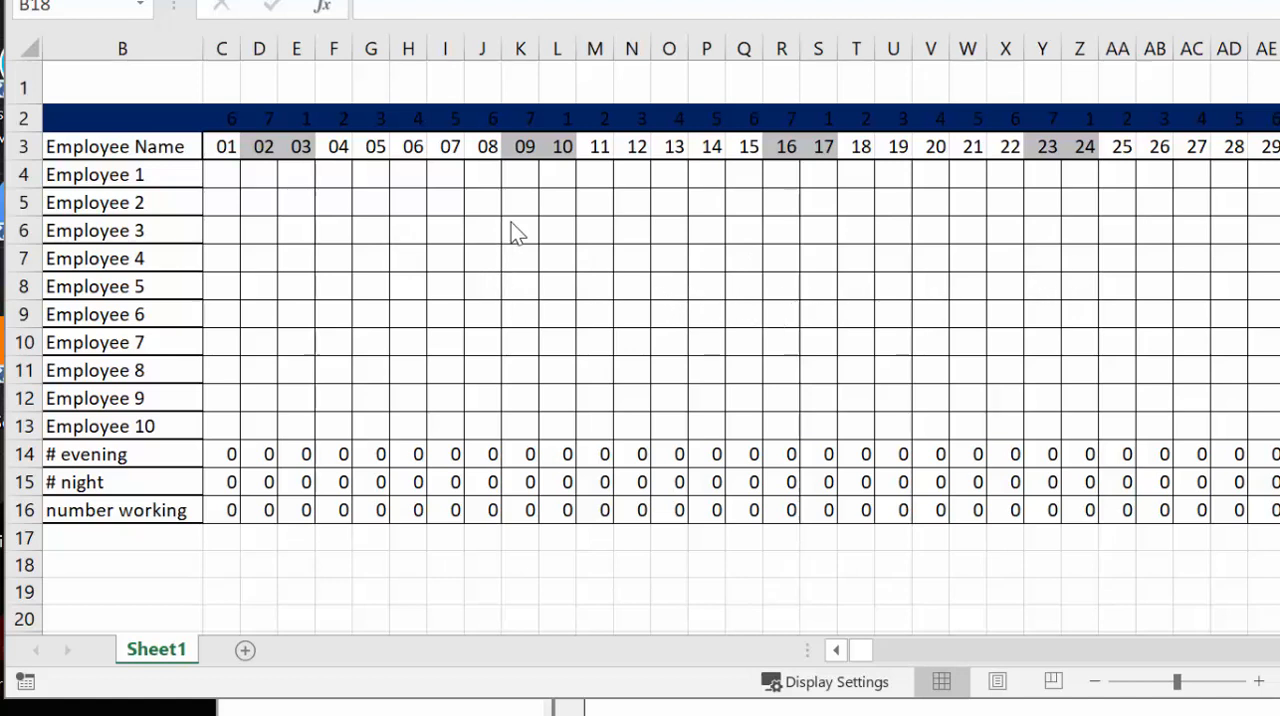
{"action": "mouse_move", "coordinate": [300, 217]}
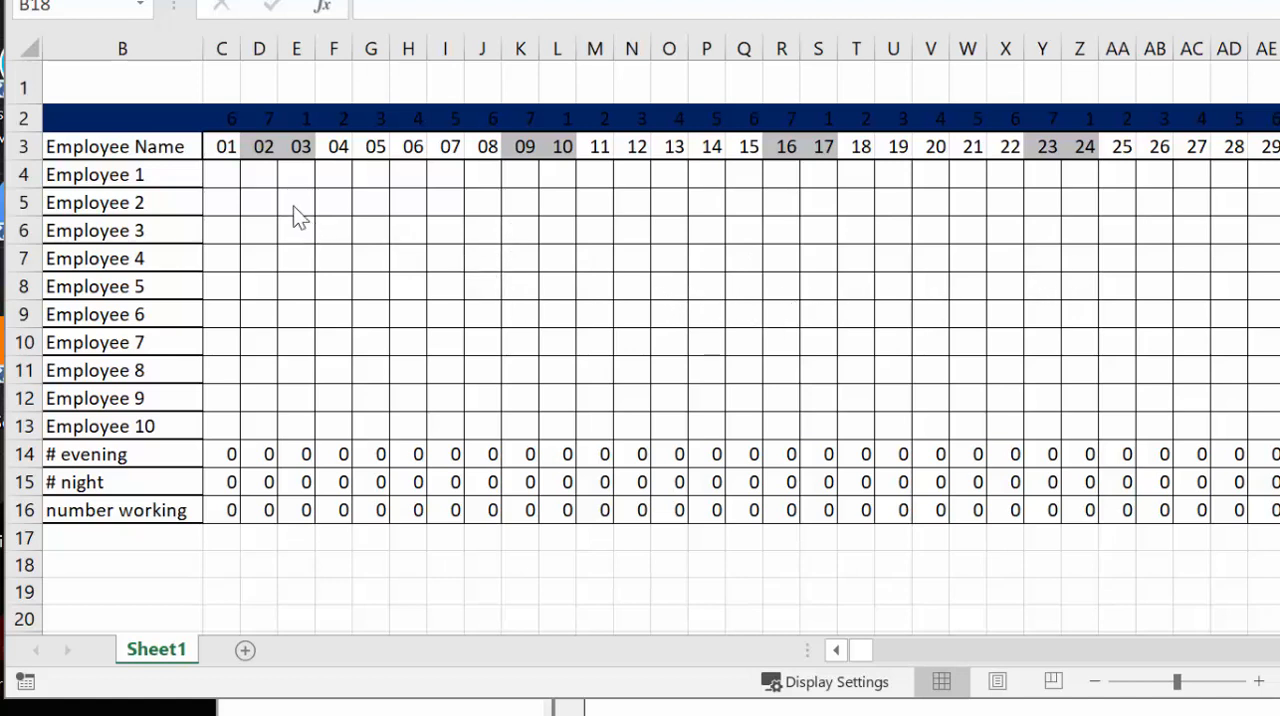
{"action": "mouse_move", "coordinate": [328, 200]}
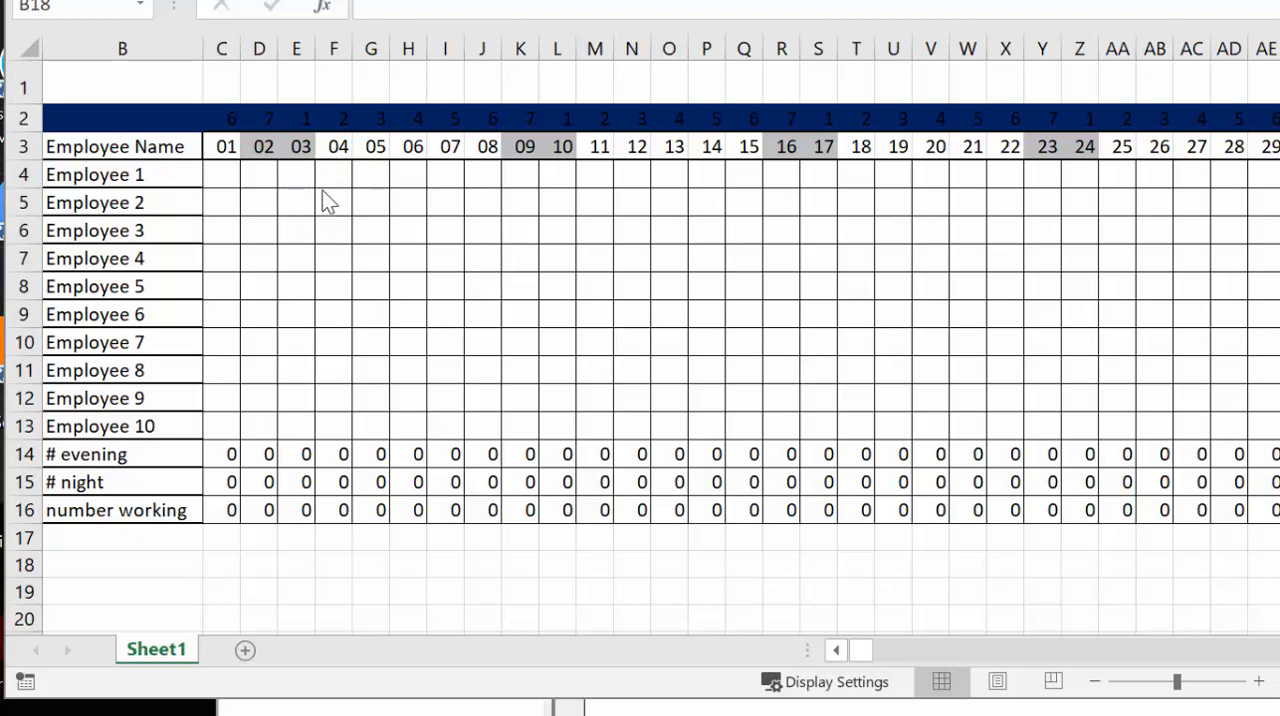
{"action": "mouse_move", "coordinate": [250, 150]}
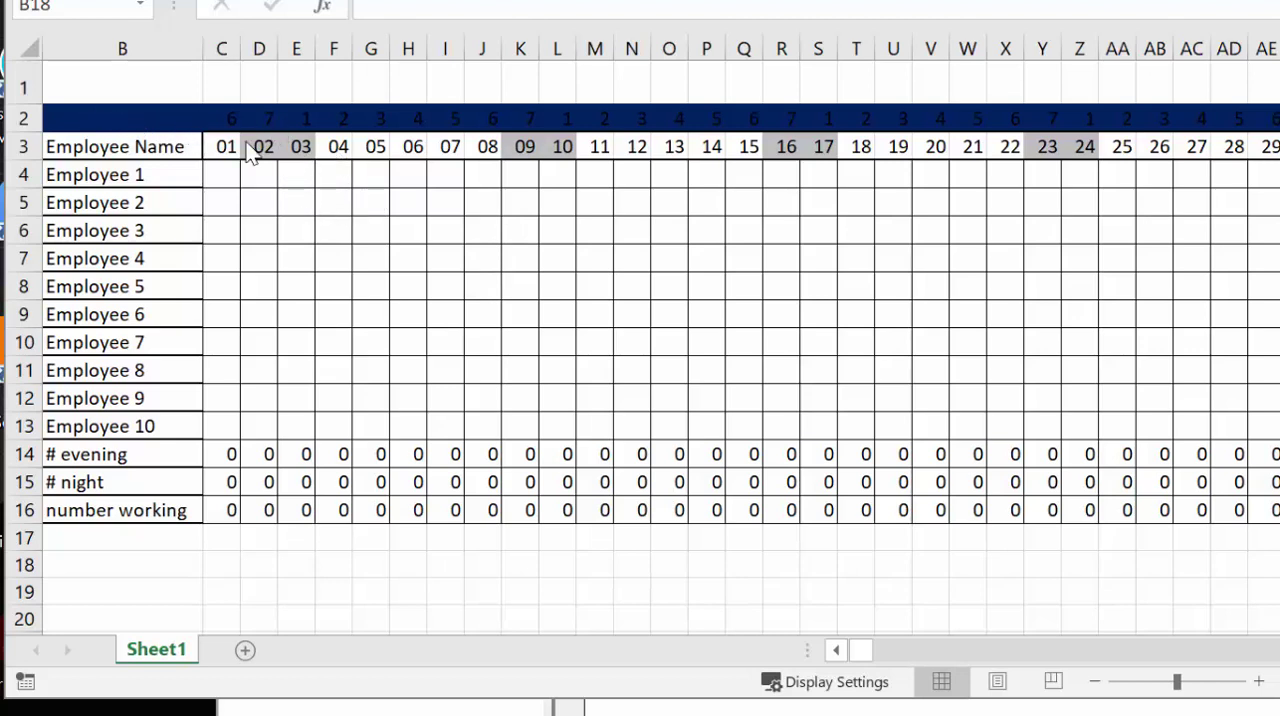
{"action": "mouse_move", "coordinate": [275, 120]}
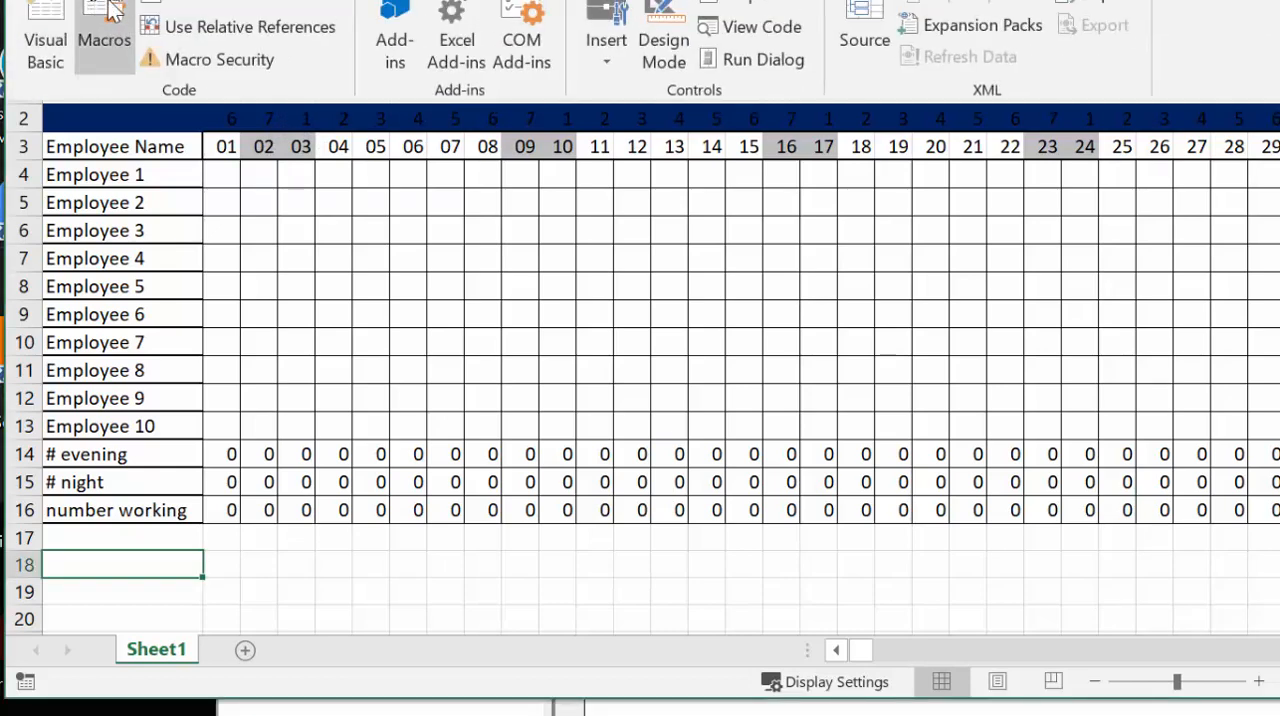
Run the schedule macro to fill weekdays with alternating D and E shifts.
{"action": "left_click", "coordinate": [104, 40]}
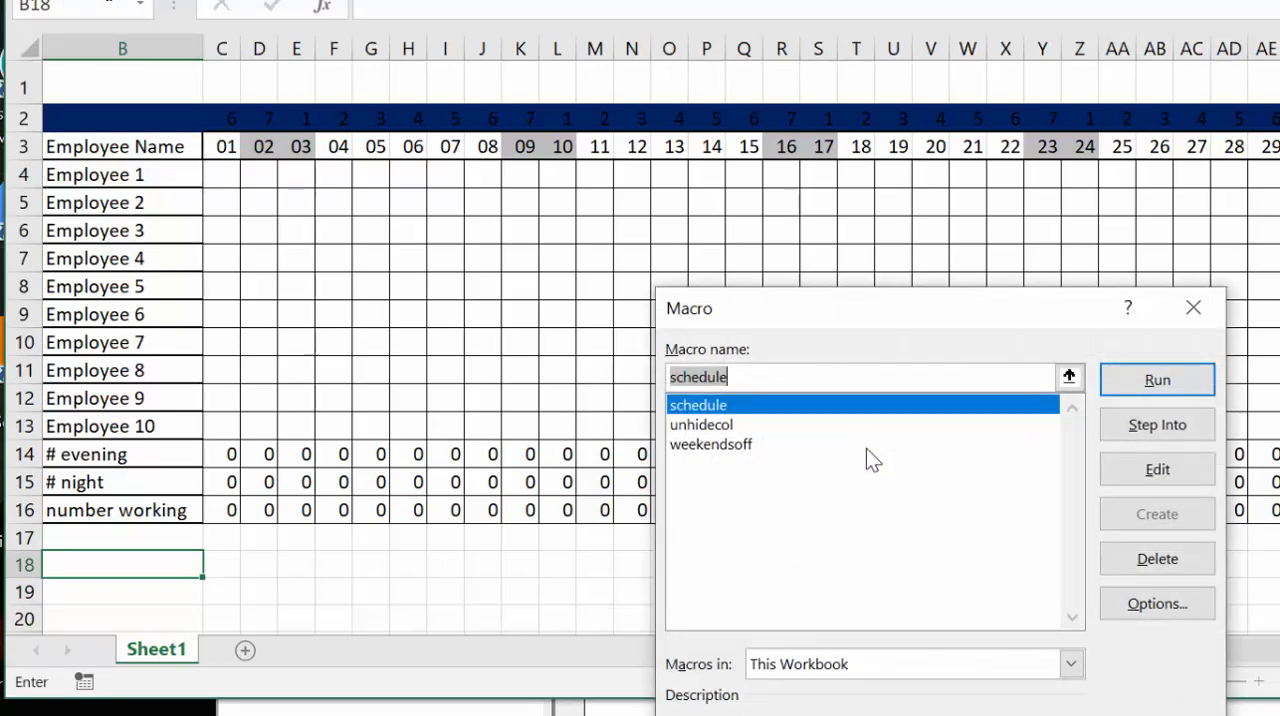
{"action": "left_click", "coordinate": [1156, 379]}
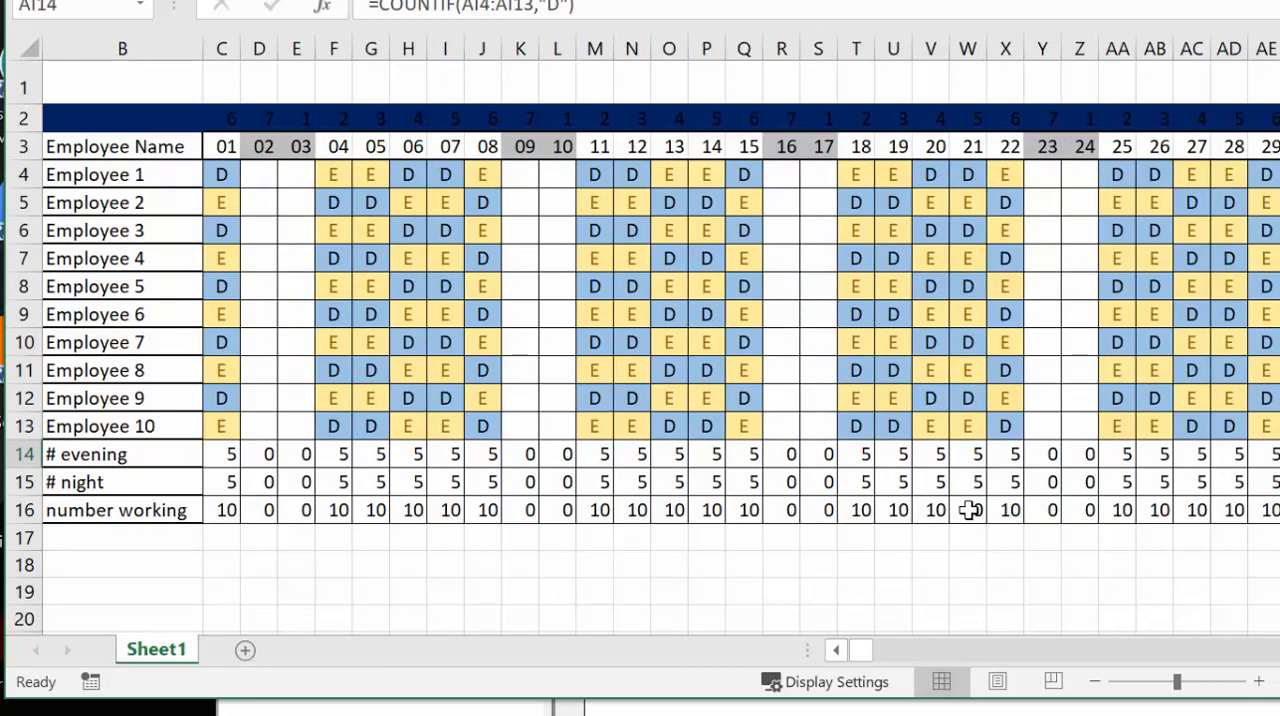
{"action": "mouse_move", "coordinate": [575, 415]}
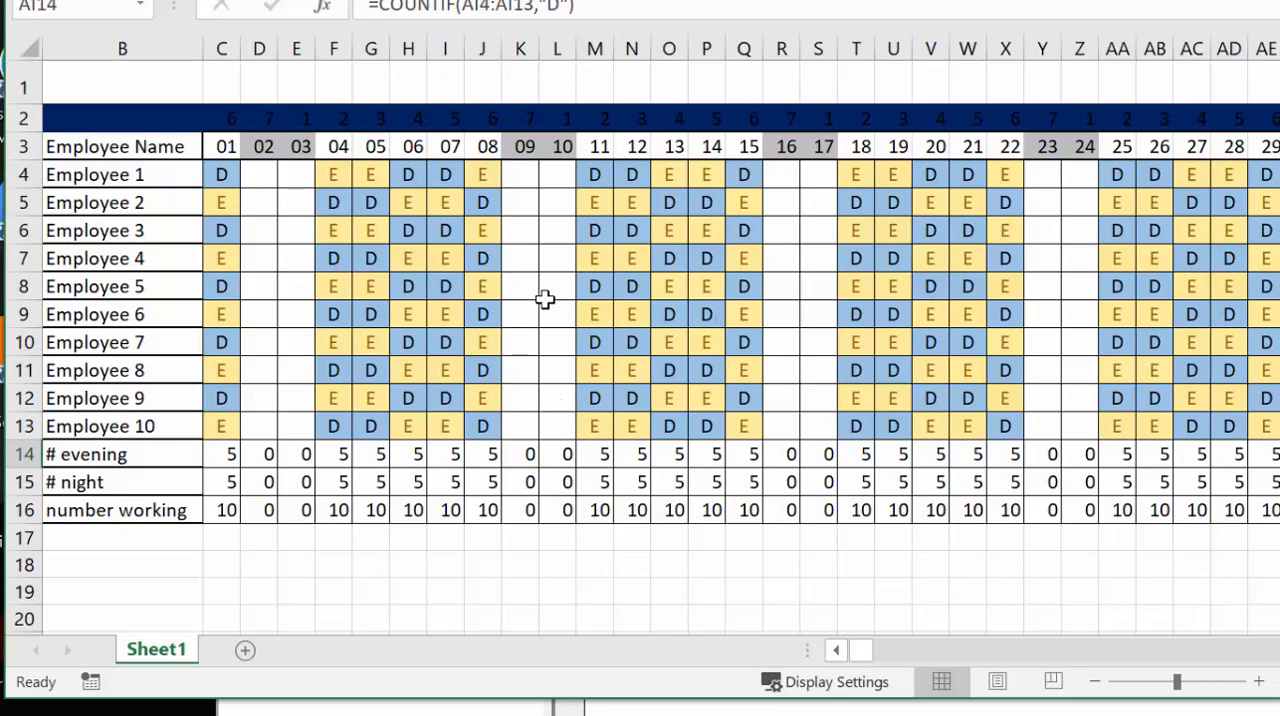
{"action": "mouse_move", "coordinate": [441, 398]}
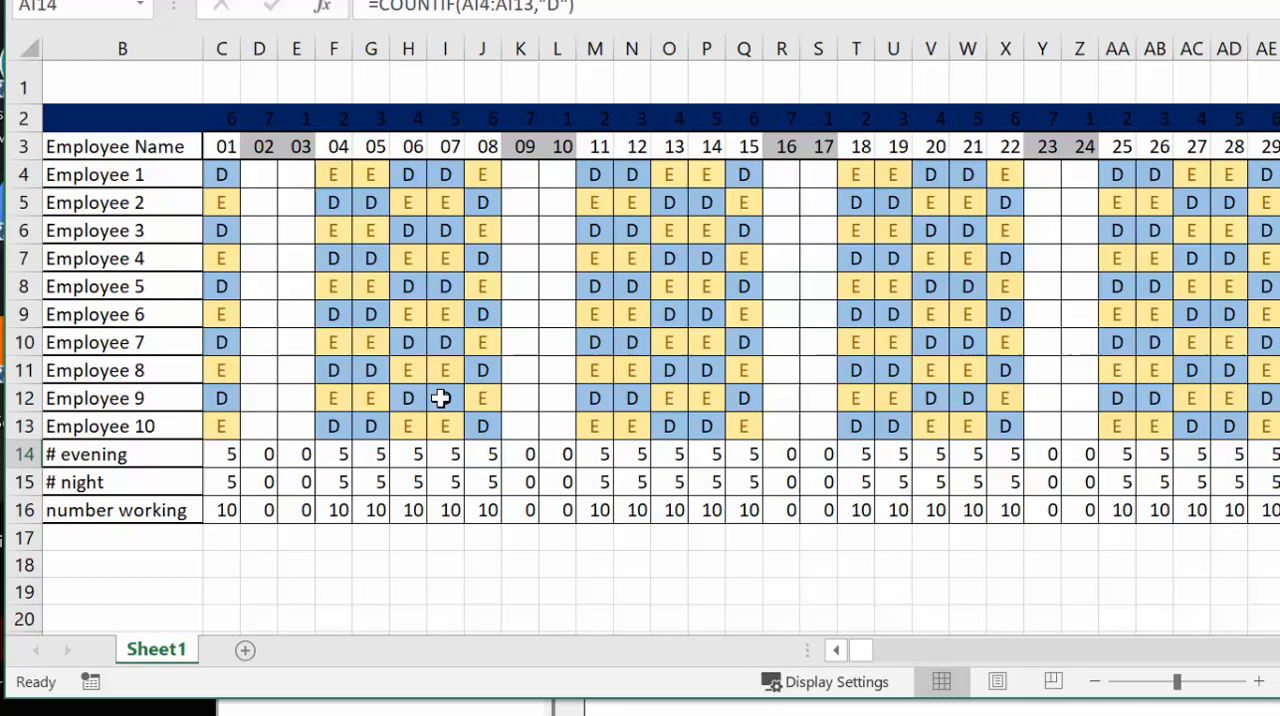
Open the Visual Basic Editor to view Module1's weekendsoff and schedule macro code.
{"action": "key", "text": "alt+F11"}
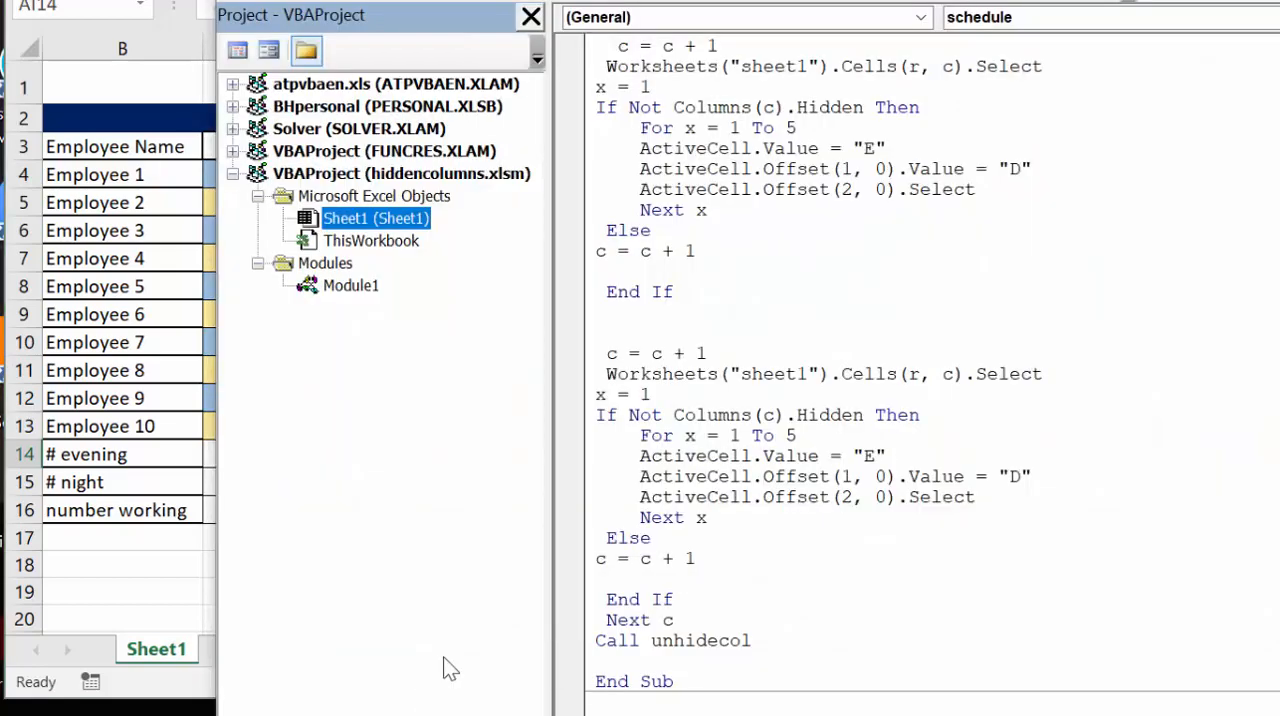
{"action": "scroll", "scroll_direction": "up", "scroll_amount": 3}
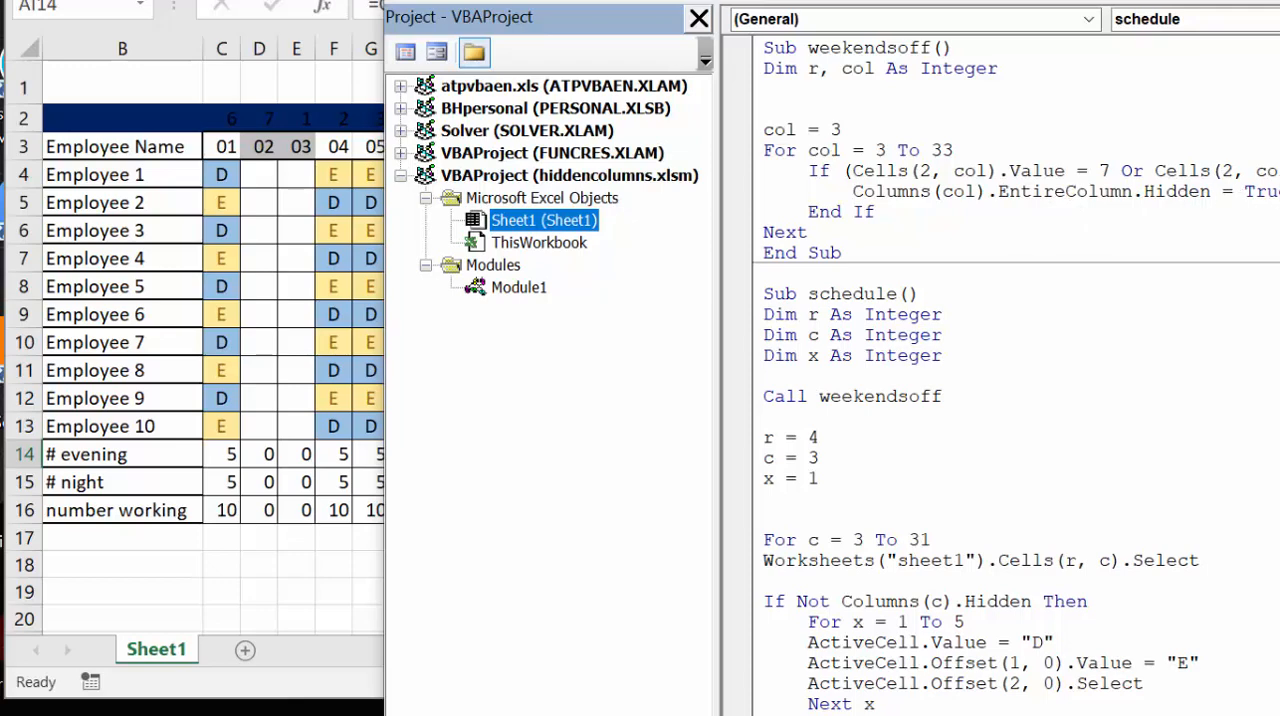
{"action": "mouse_move", "coordinate": [1085, 42]}
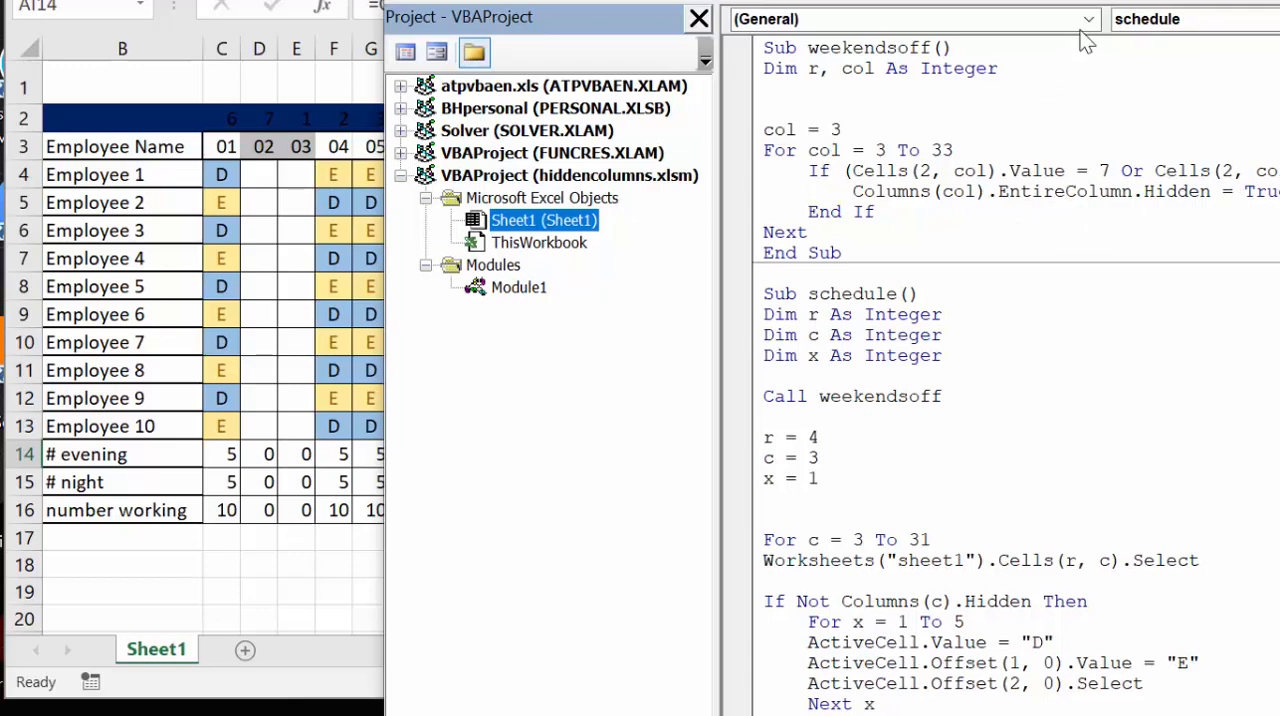
{"action": "scroll", "scroll_direction": "down", "scroll_amount": 3}
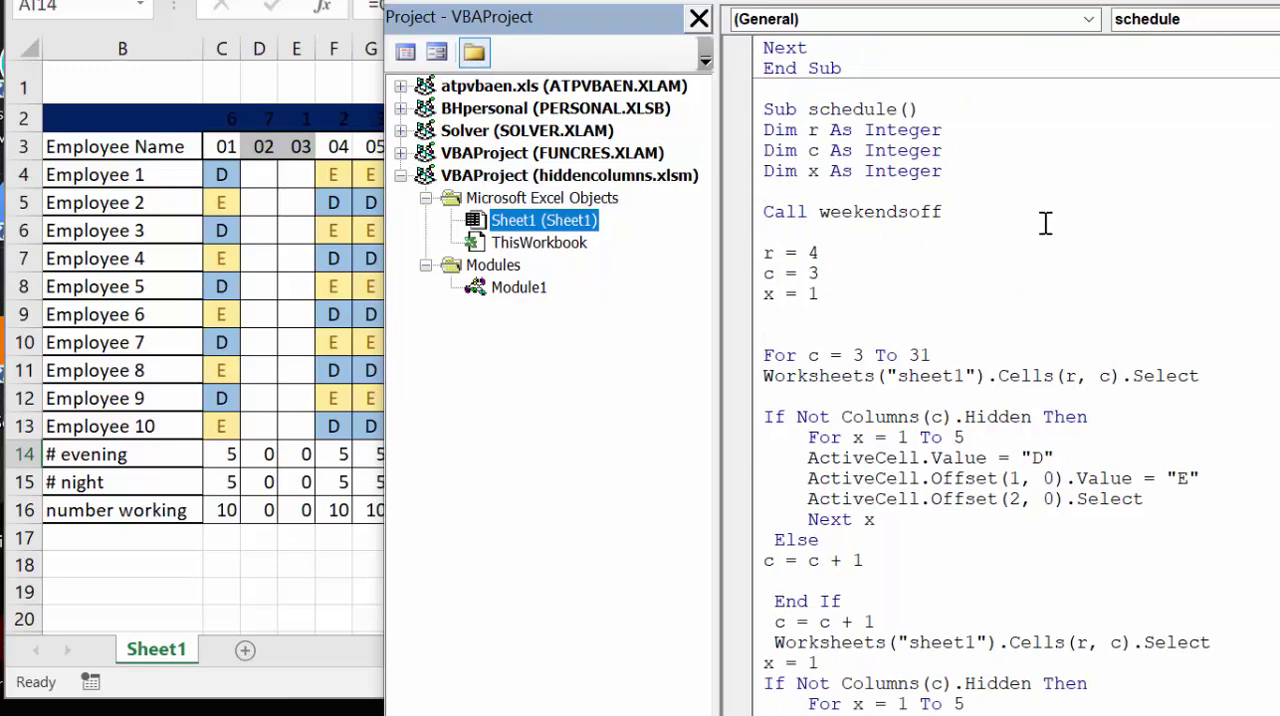
{"action": "scroll", "scroll_direction": "down", "scroll_amount": 3}
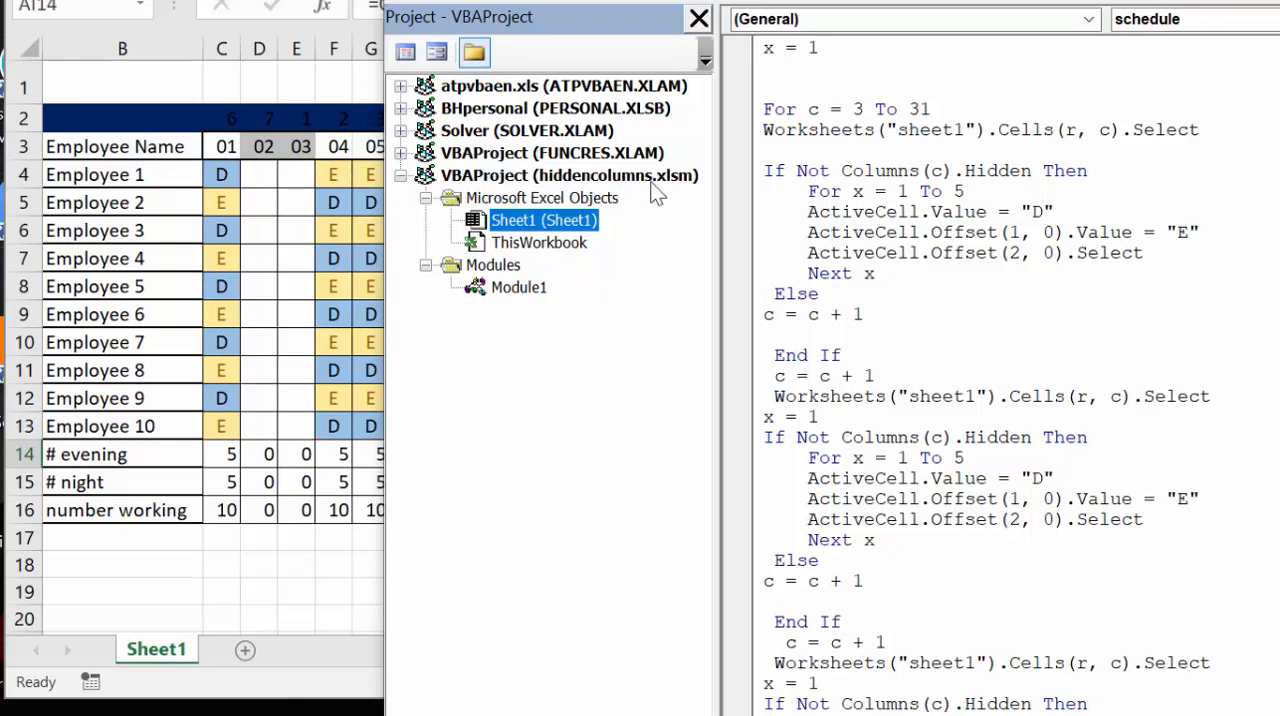
{"action": "mouse_move", "coordinate": [229, 536]}
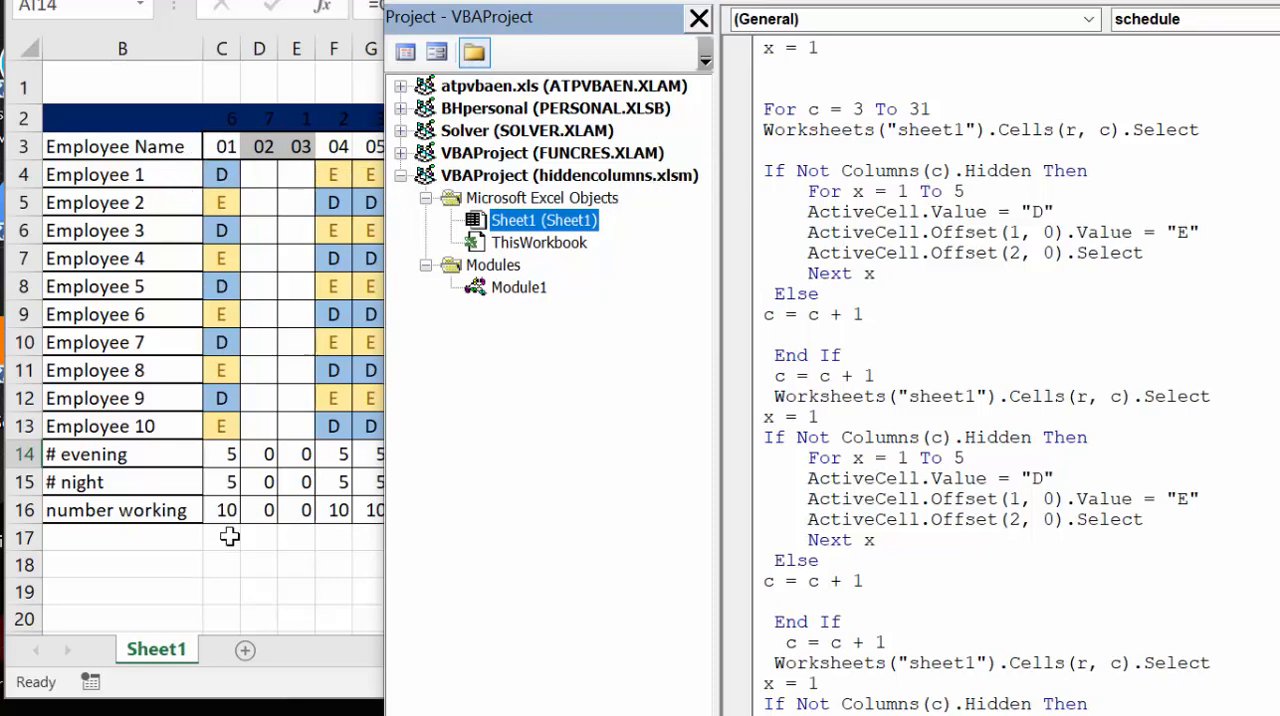
{"action": "mouse_move", "coordinate": [765, 178]}
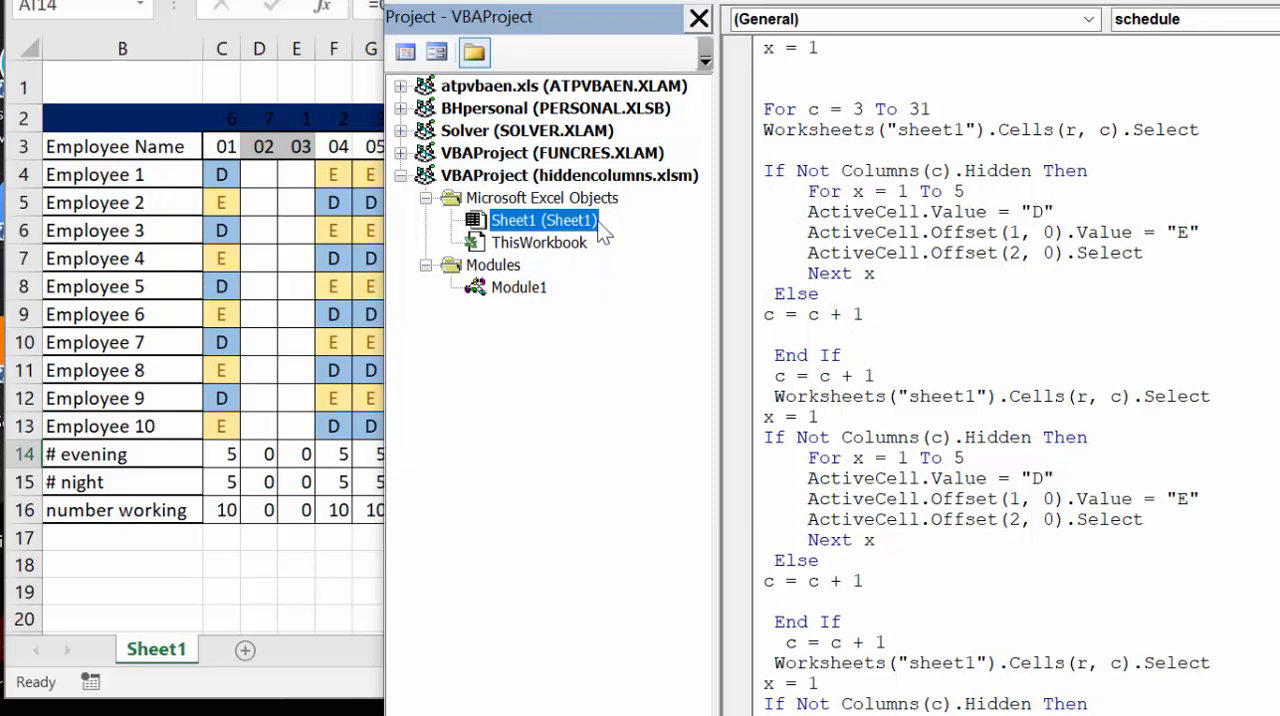
{"action": "mouse_move", "coordinate": [945, 203]}
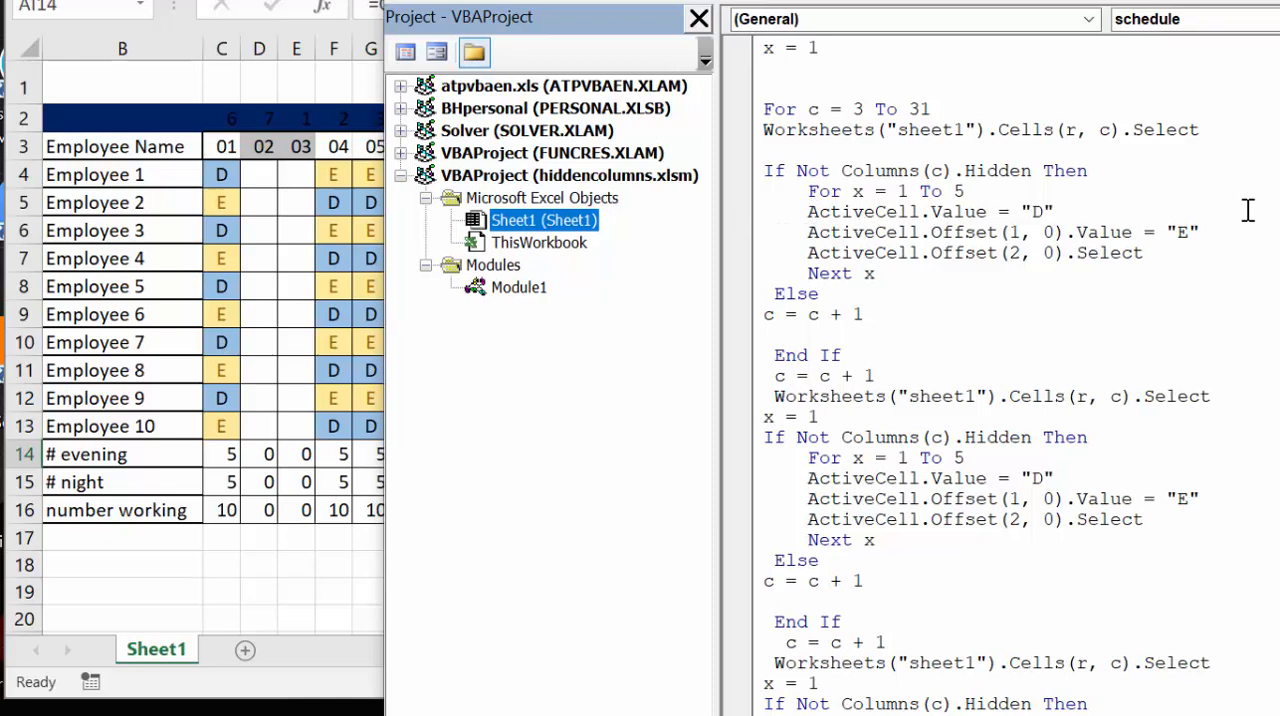
{"action": "mouse_move", "coordinate": [794, 403]}
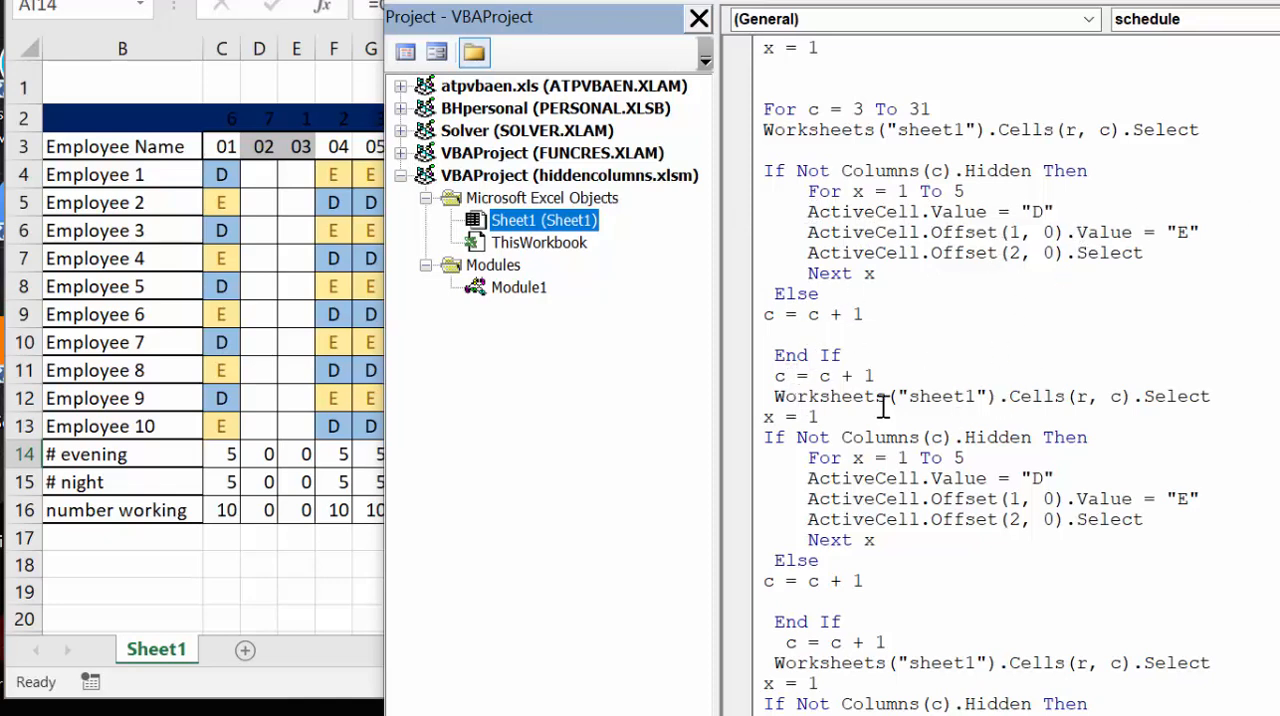
{"action": "mouse_move", "coordinate": [1085, 519]}
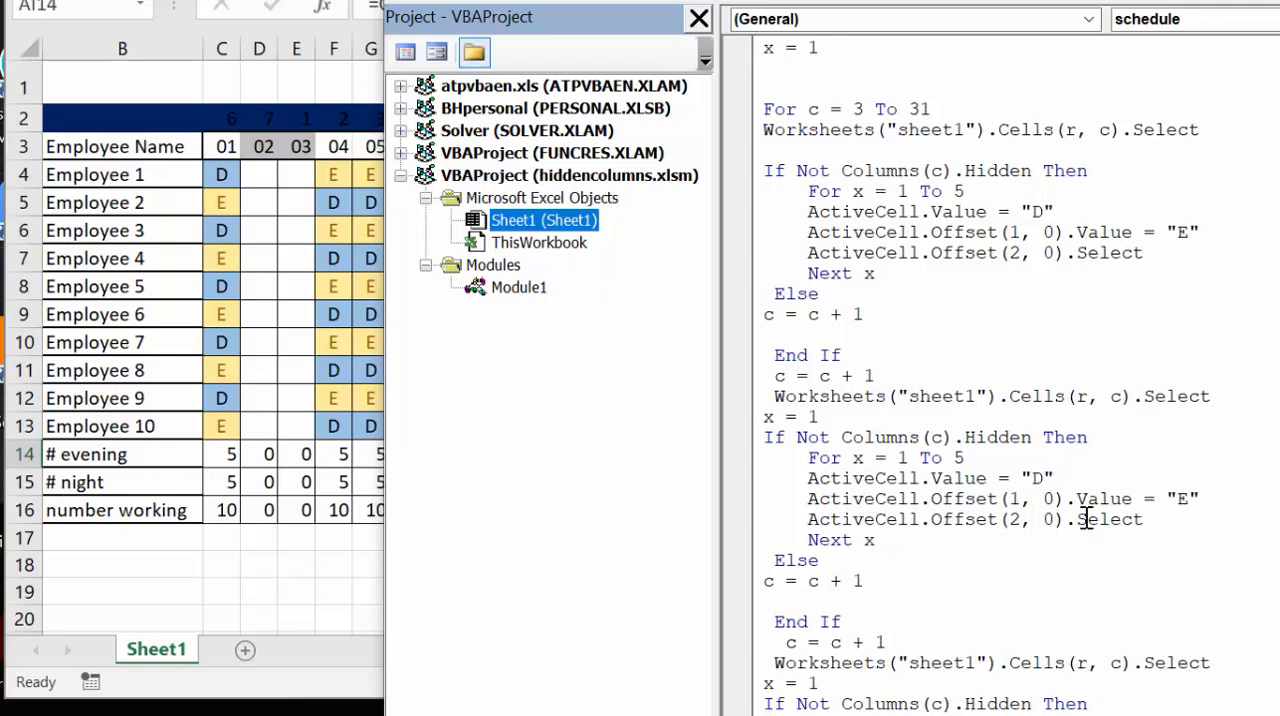
{"action": "scroll", "scroll_direction": "down", "scroll_amount": 3}
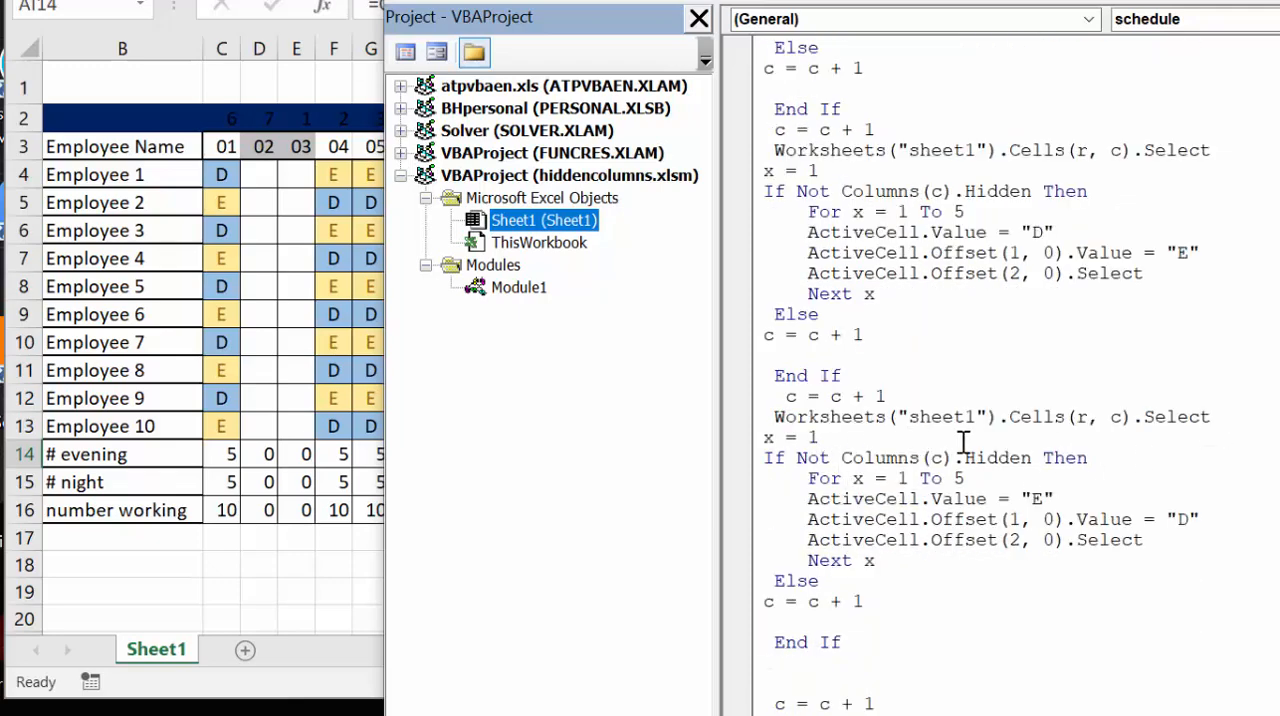
{"action": "scroll", "scroll_direction": "down", "scroll_amount": 3}
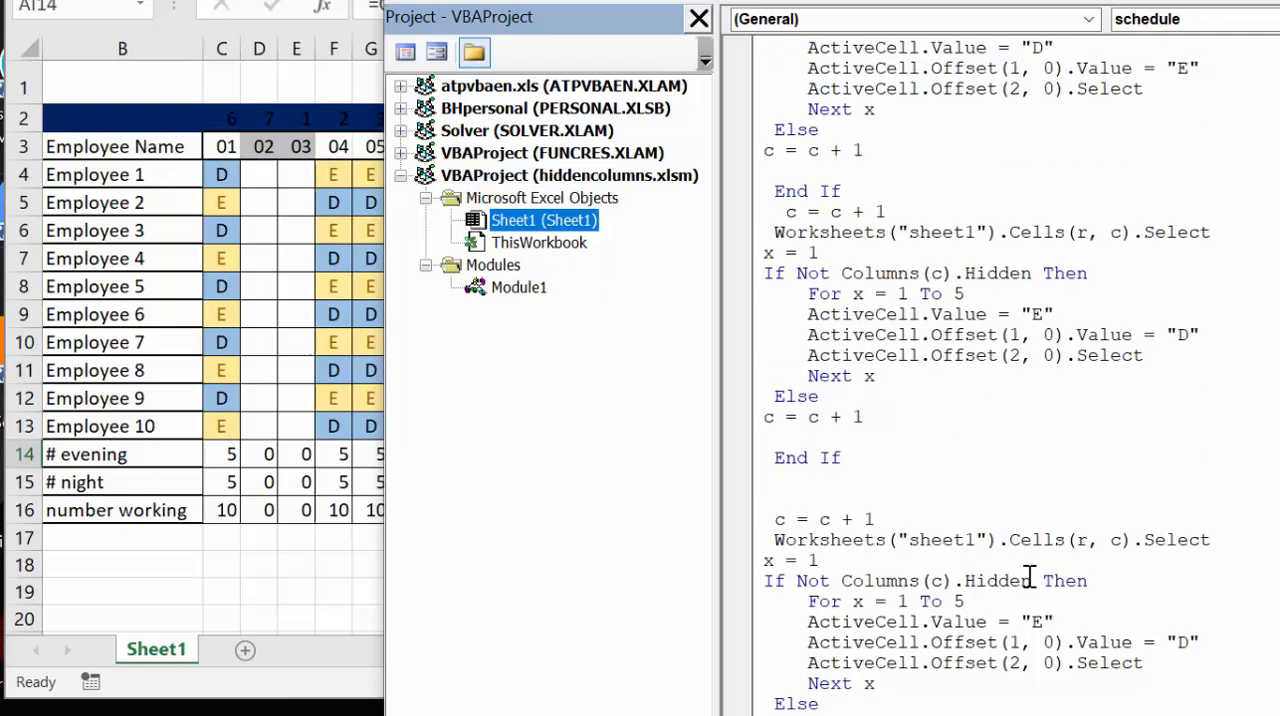
{"action": "scroll", "scroll_direction": "down", "scroll_amount": 3}
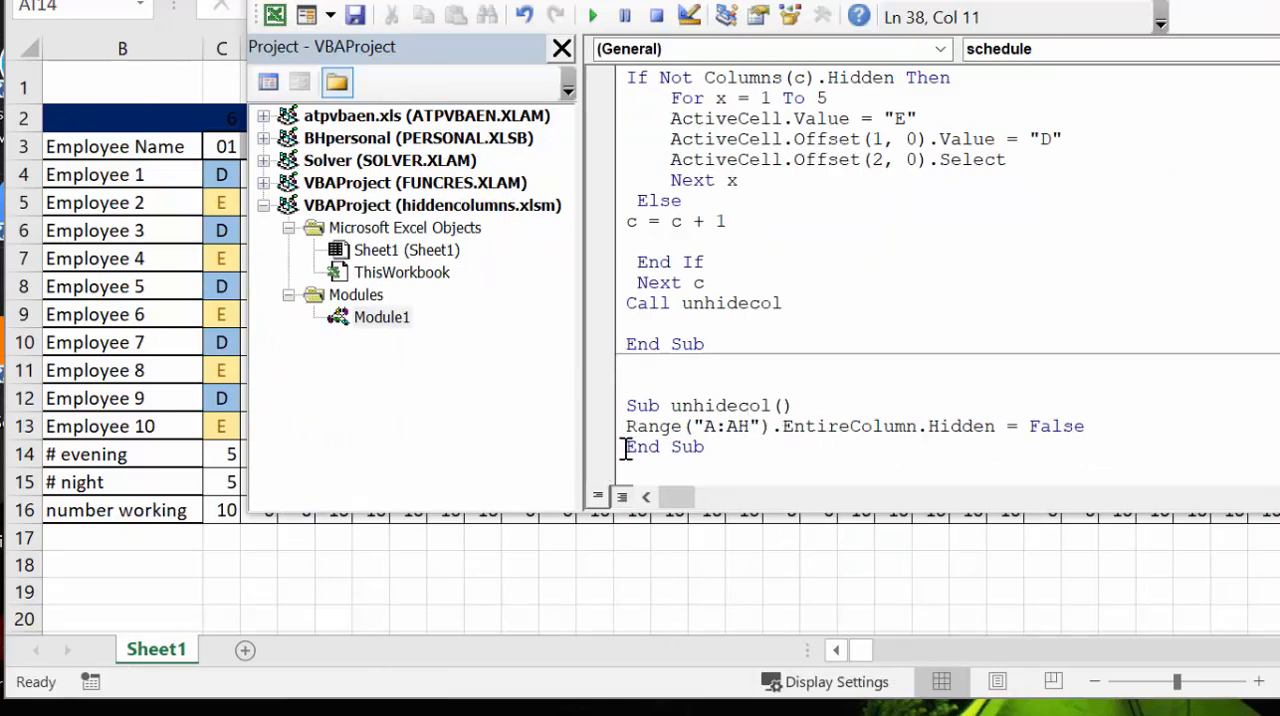
{"action": "mouse_move", "coordinate": [610, 465]}
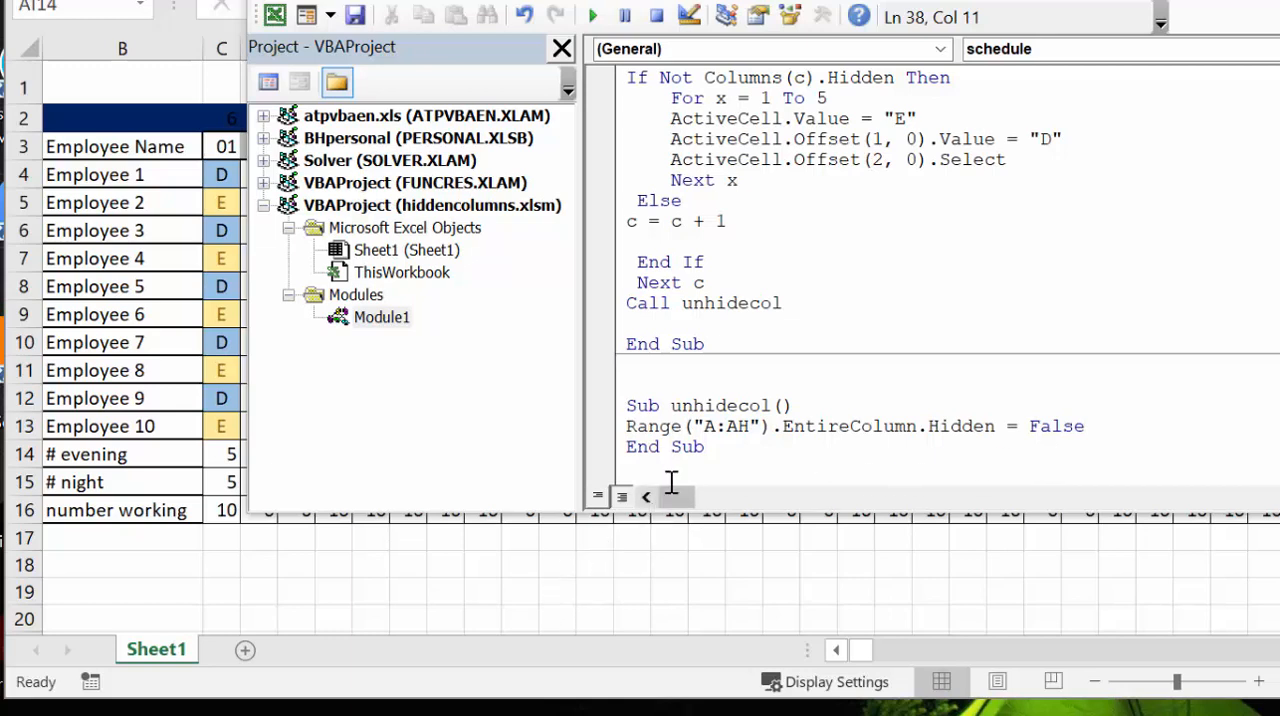
{"action": "mouse_move", "coordinate": [612, 583]}
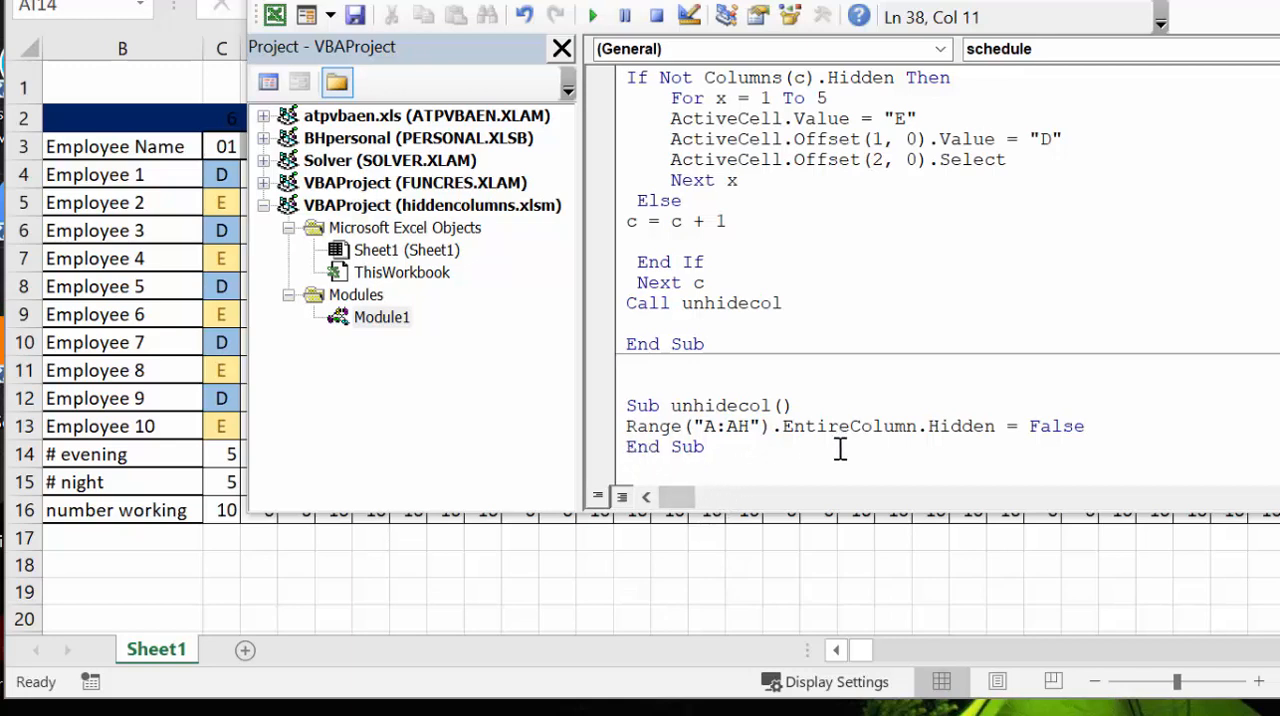
{"action": "mouse_move", "coordinate": [332, 590]}
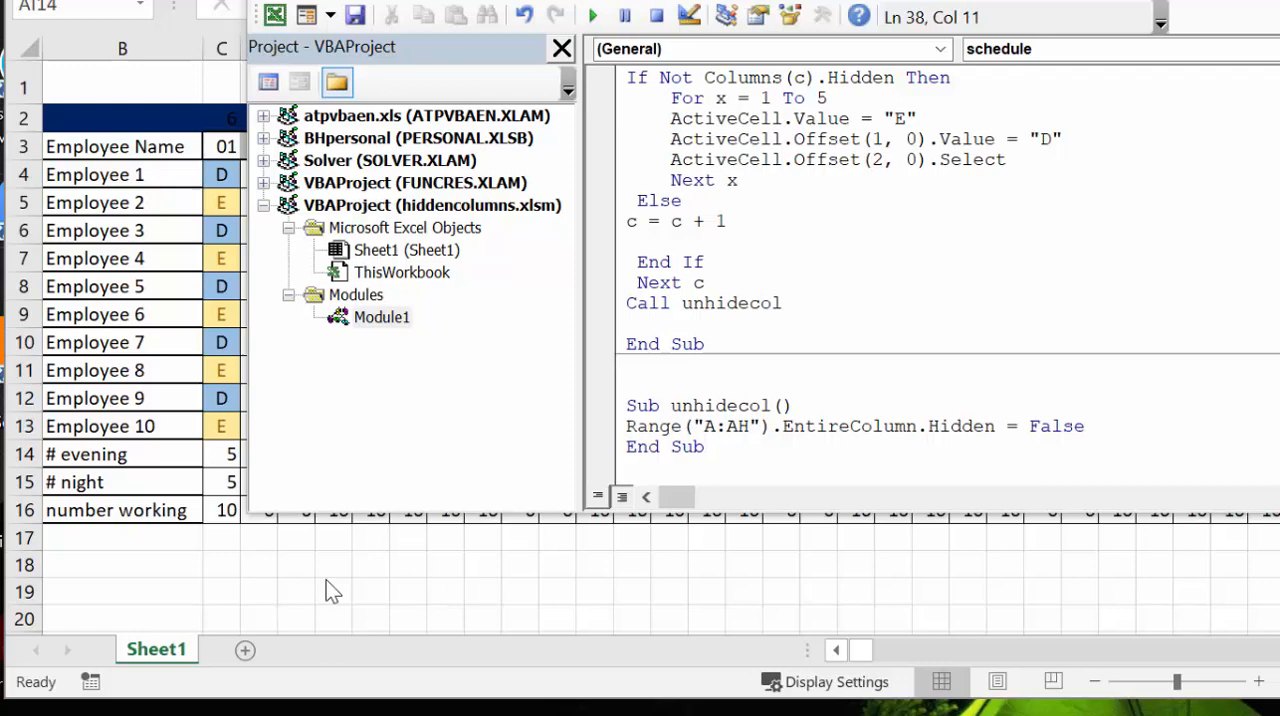